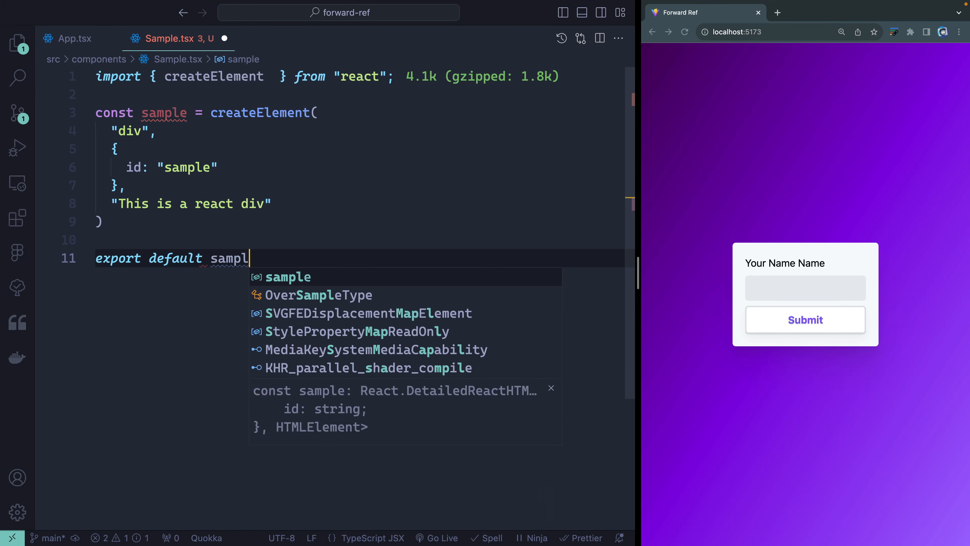
- View App.tsx's JSX return block with the name form and the dialog markup
{"action": "left_click", "coordinate": [73, 38]}
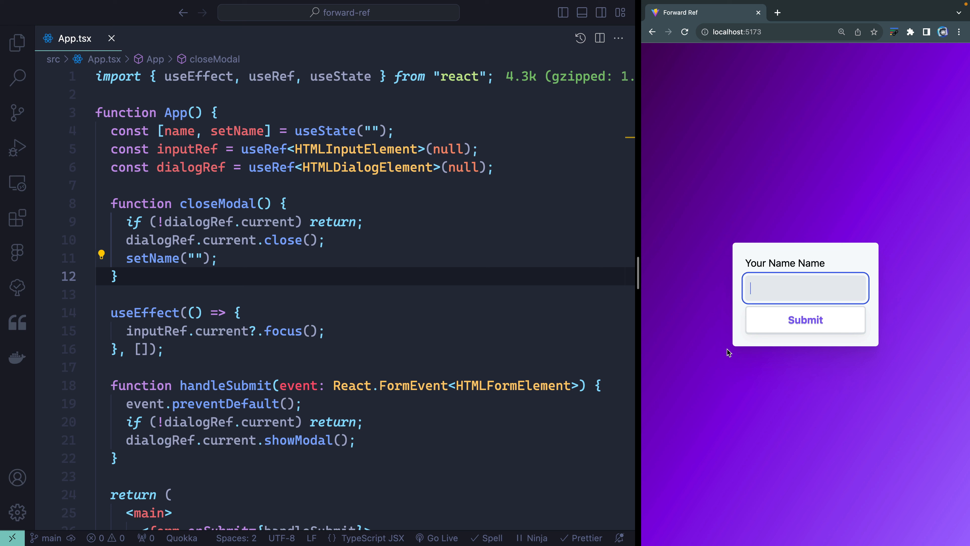
{"action": "scroll", "scroll_direction": "down", "scroll_amount": 3}
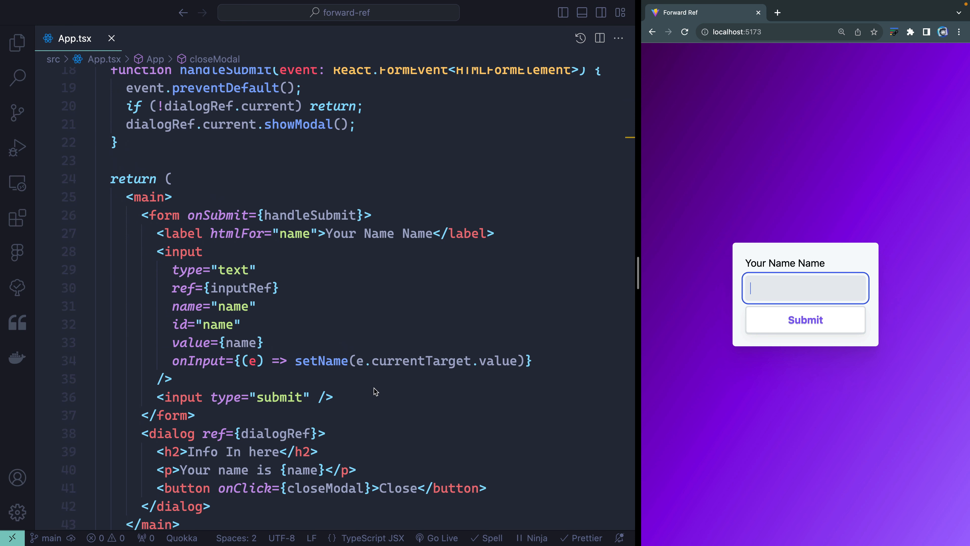
- Create src/components/Sample.tsx importing createElement from react
{"action": "left_click", "coordinate": [17, 42]}
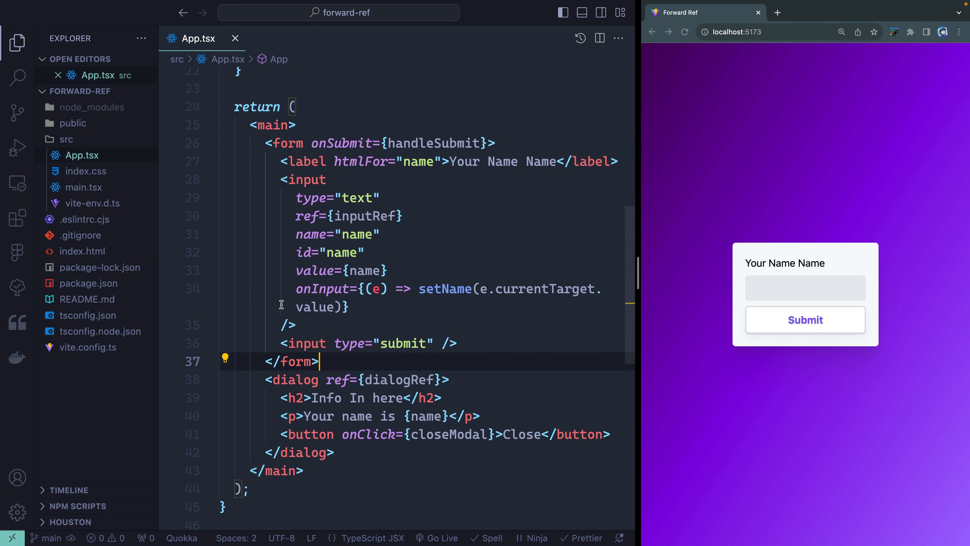
{"action": "left_click", "coordinate": [96, 91]}
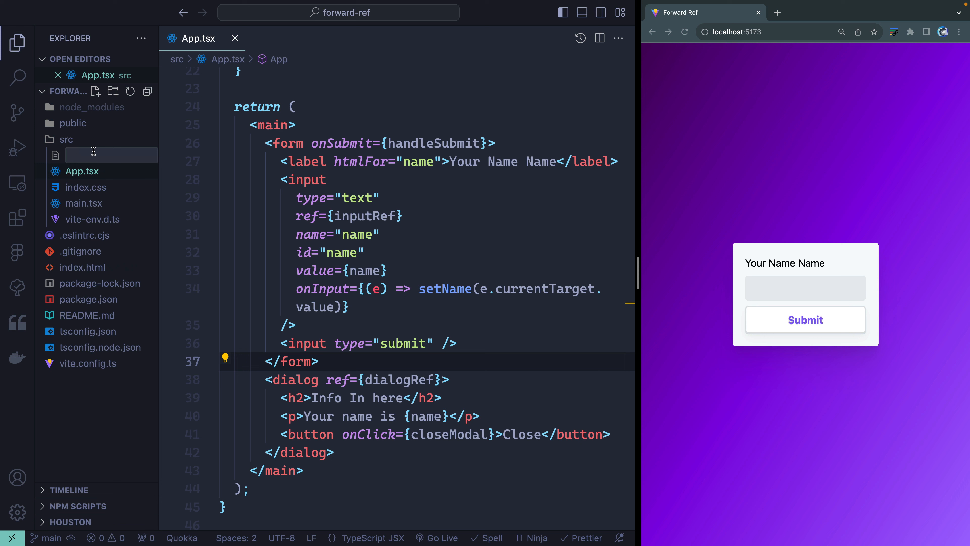
{"action": "type", "text": "components/"}
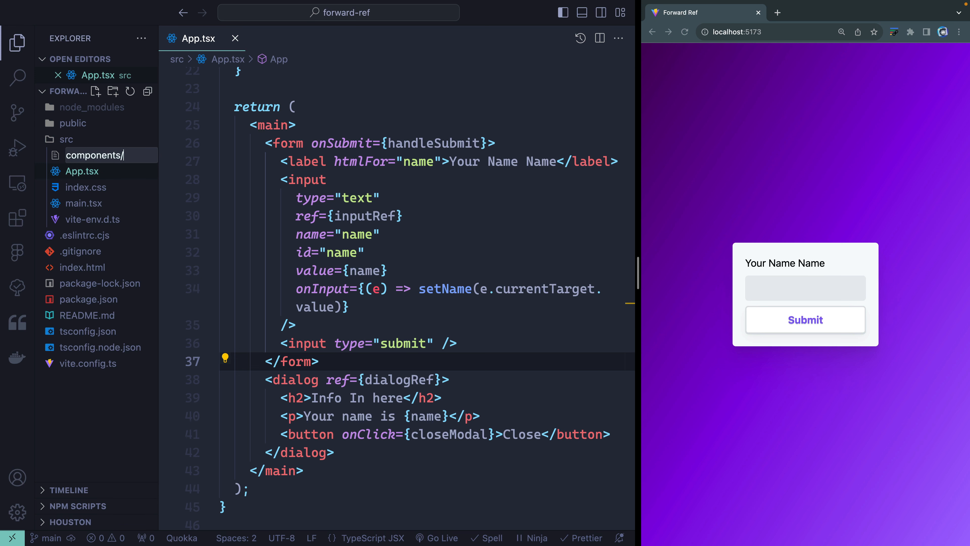
{"action": "type", "text": "Sample.ts"}
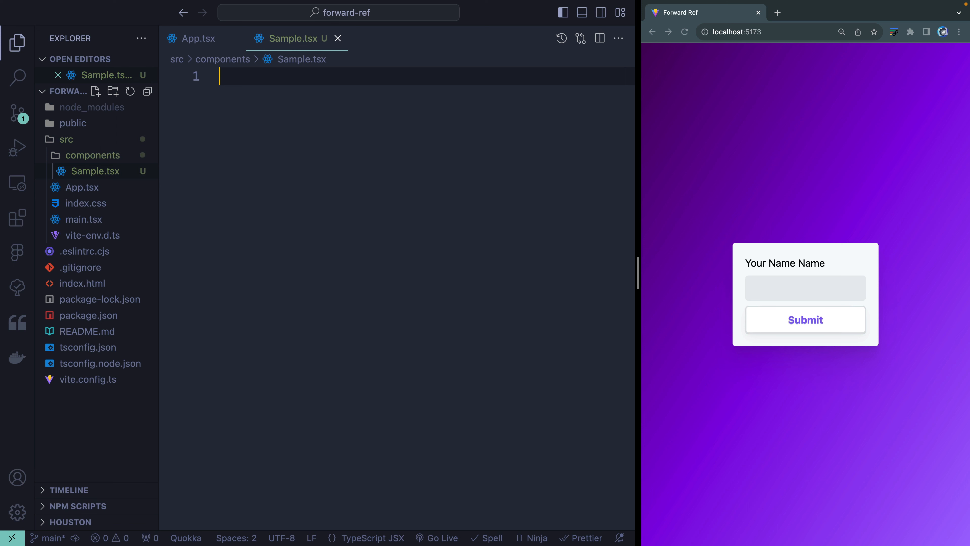
{"action": "type", "text": "import { crea"}
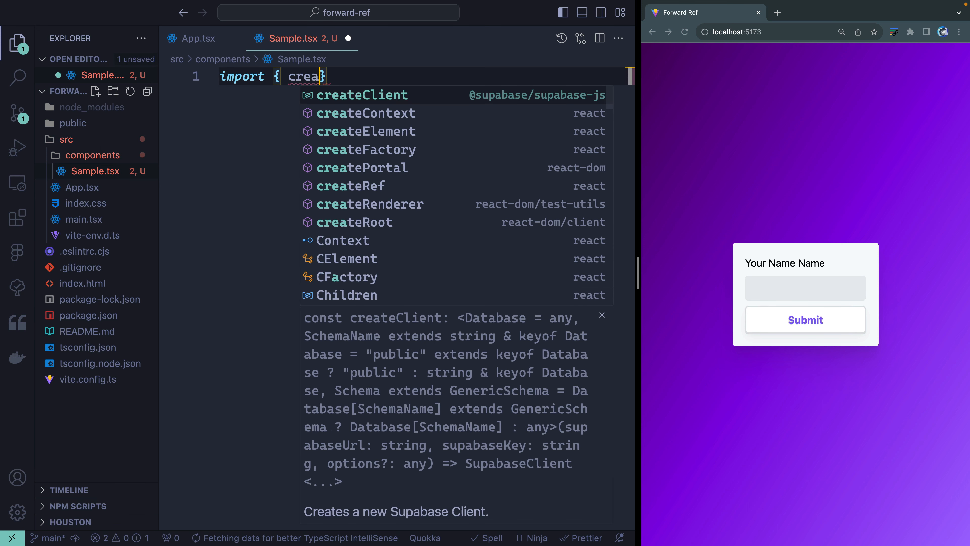
{"action": "left_click", "coordinate": [364, 132]}
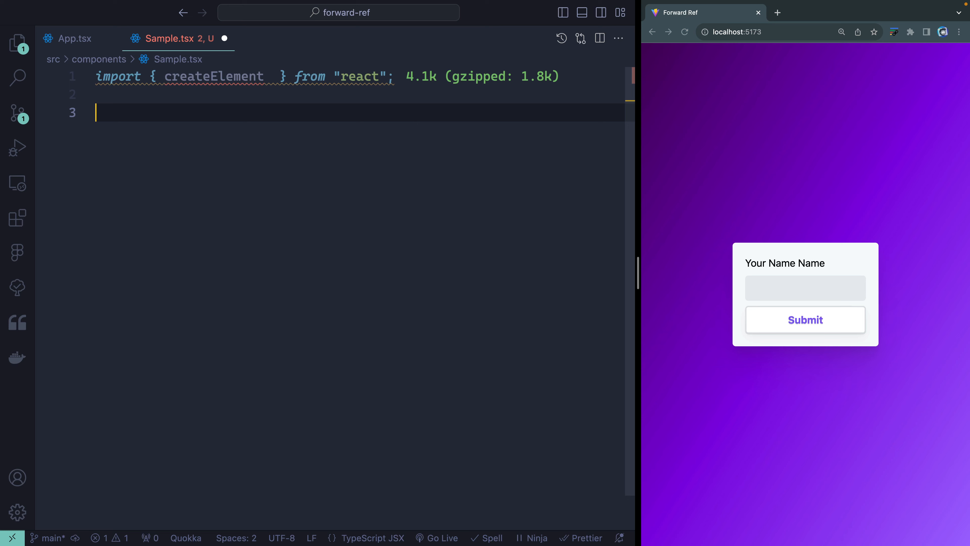
- Define const sample as a createElement div with id sample reading "This is a react div" and export it
{"action": "type", "text": "const sa"}
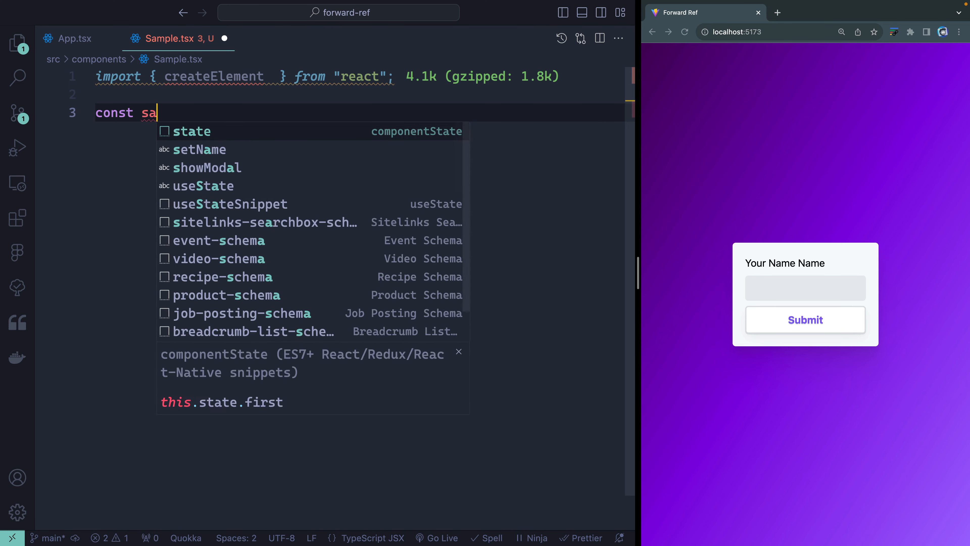
{"action": "type", "text": "mple = createElement("}
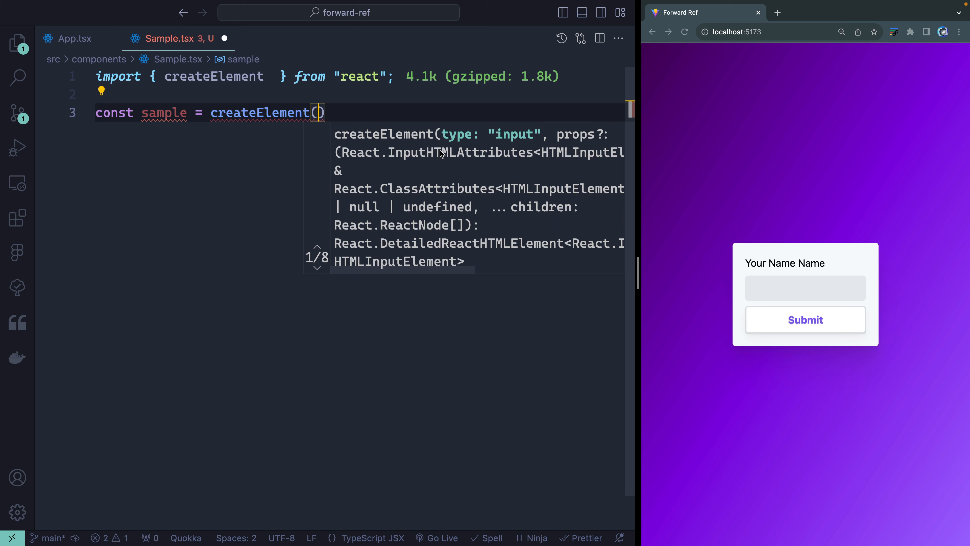
{"action": "type", "text": "\"div\","}
{"action": "type", "text": "{"}
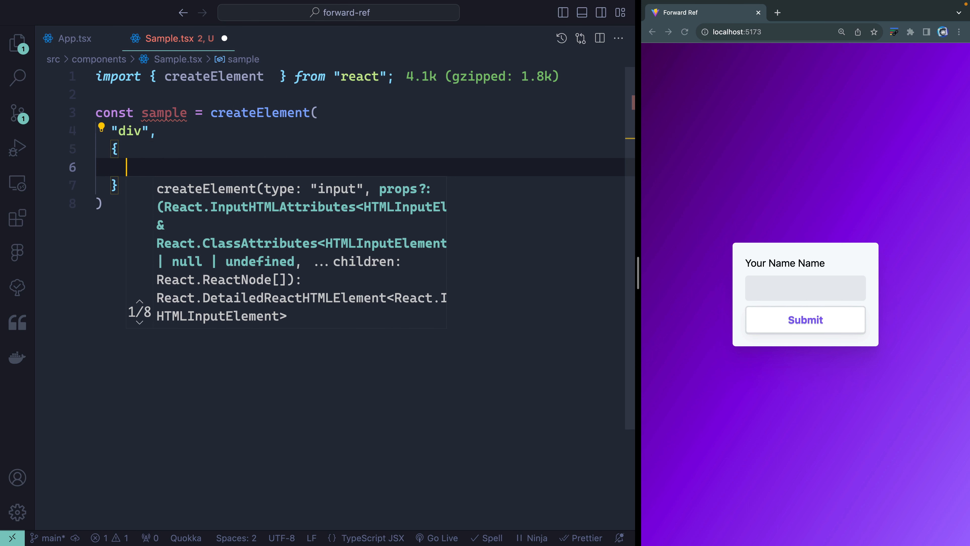
{"action": "type", "text": "id: \""}
{"action": "left_click", "coordinate": [363, 186]}
{"action": "type", "text": ","}
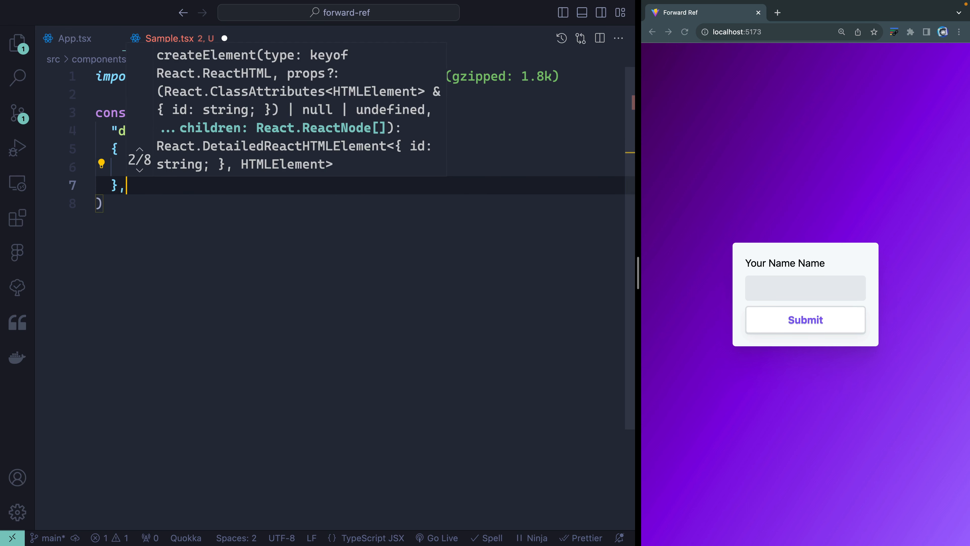
{"action": "type", "text": "\"T\""}
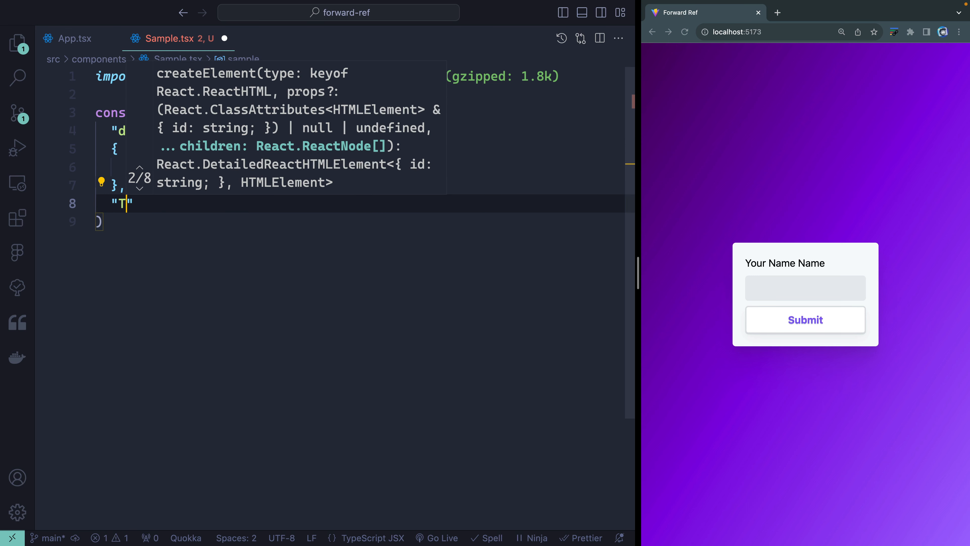
{"action": "type", "text": "his is a"}
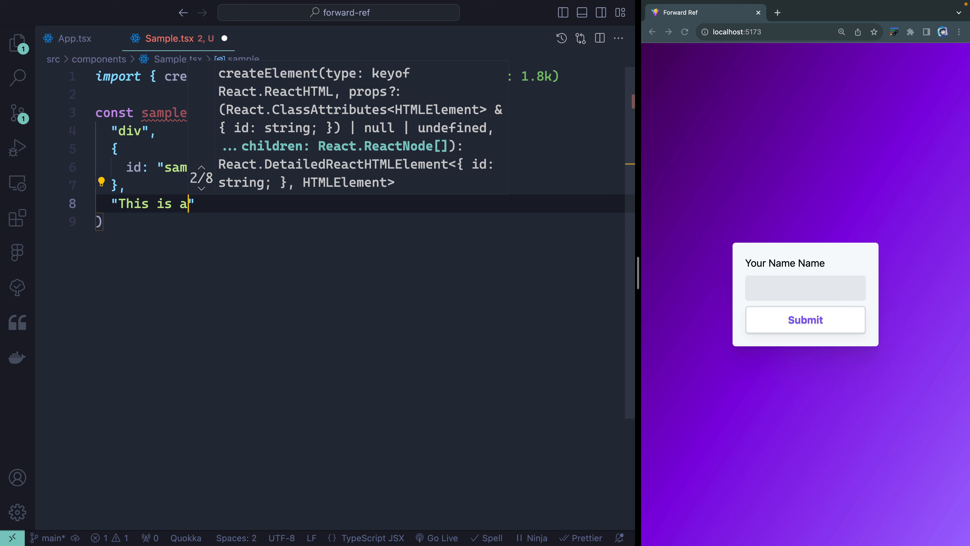
{"action": "type", "text": "react div"}
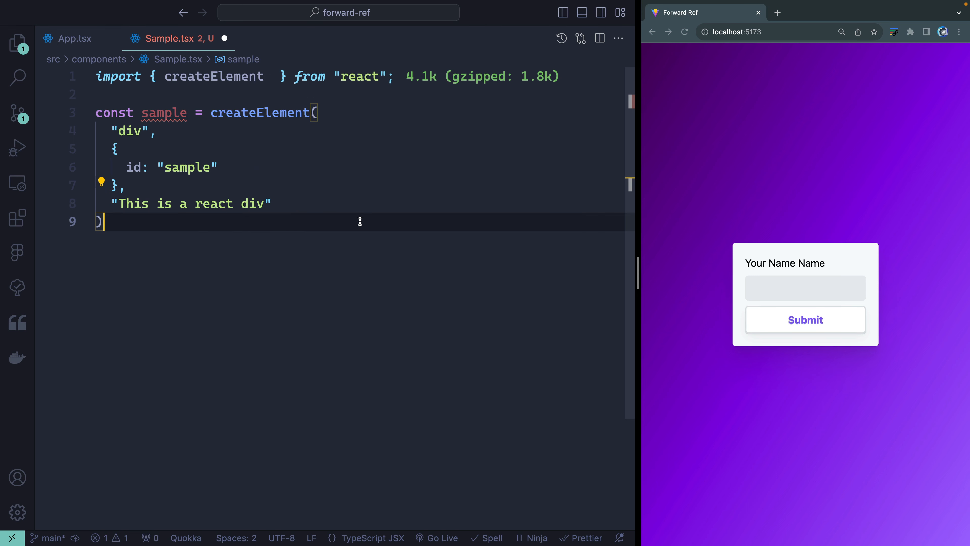
{"action": "type", "text": "export default sample"}
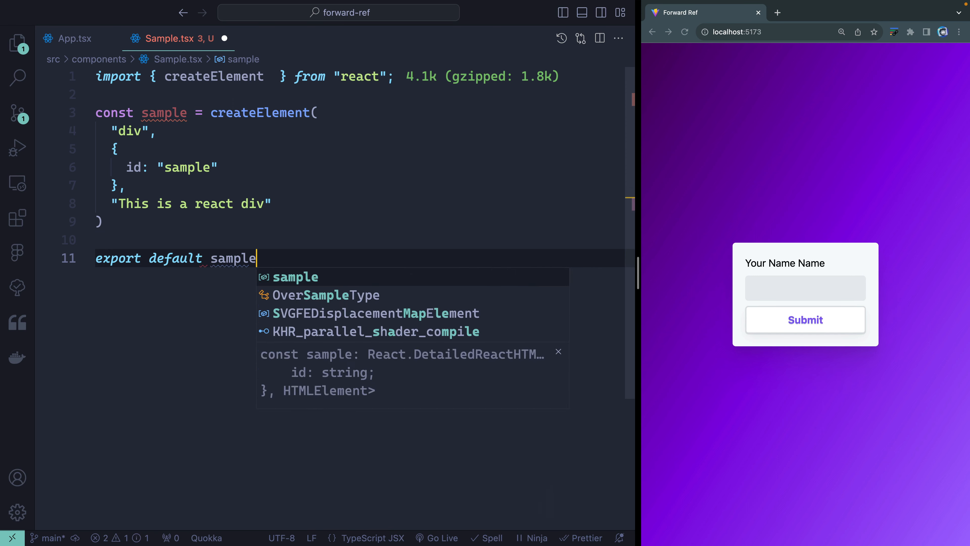
- Render {sample} inside main in App.tsx, accepting the auto-import from ./components/Sample
{"action": "left_click", "coordinate": [74, 39]}
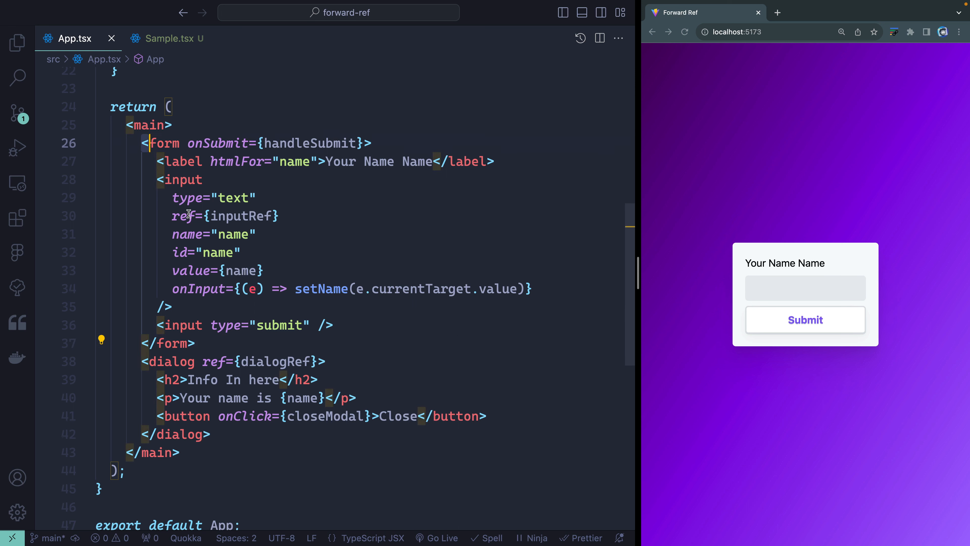
{"action": "type", "text": "{sa"}
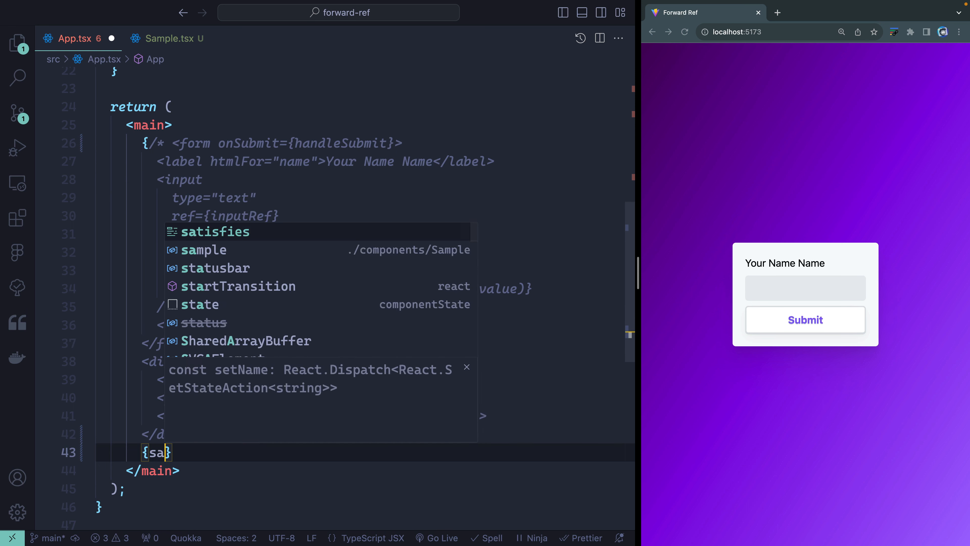
{"action": "type", "text": "mple"}
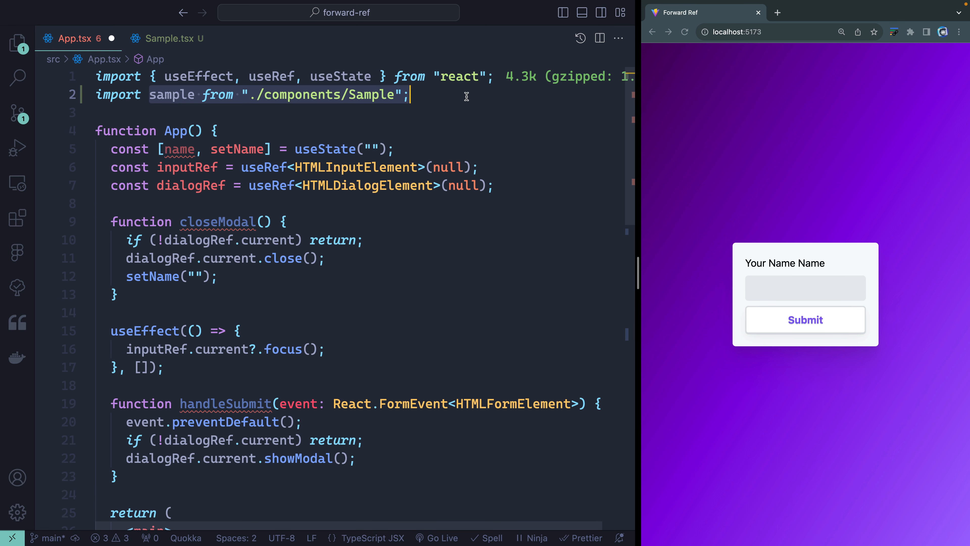
{"action": "scroll", "scroll_direction": "down", "scroll_amount": 3}
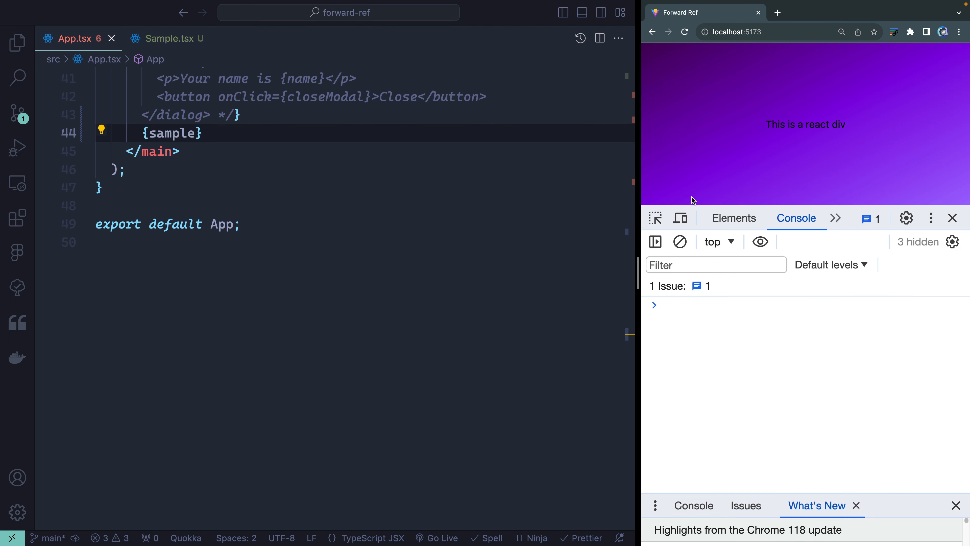
- Inspect the page in DevTools Elements to see div#sample rendered inside main
{"action": "left_click", "coordinate": [733, 218]}
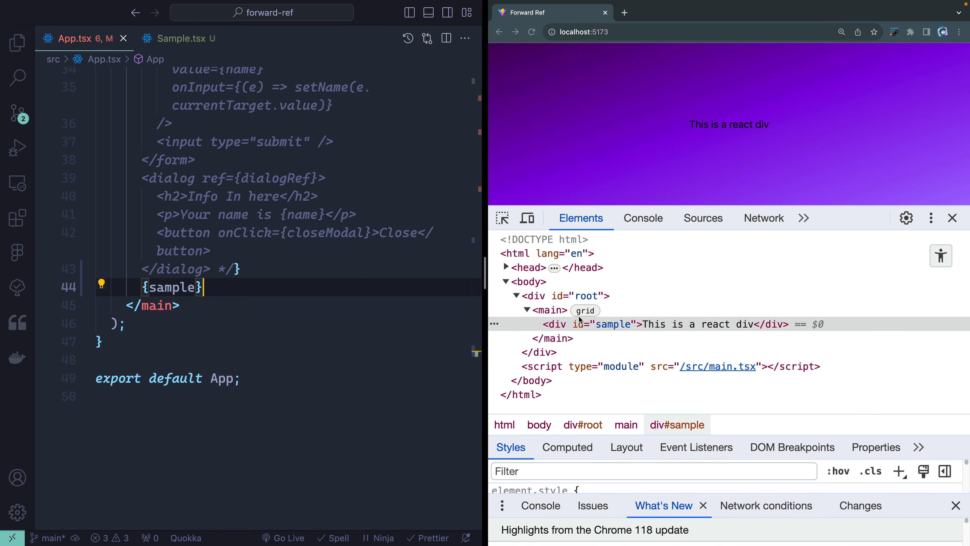
{"action": "mouse_move", "coordinate": [541, 333]}
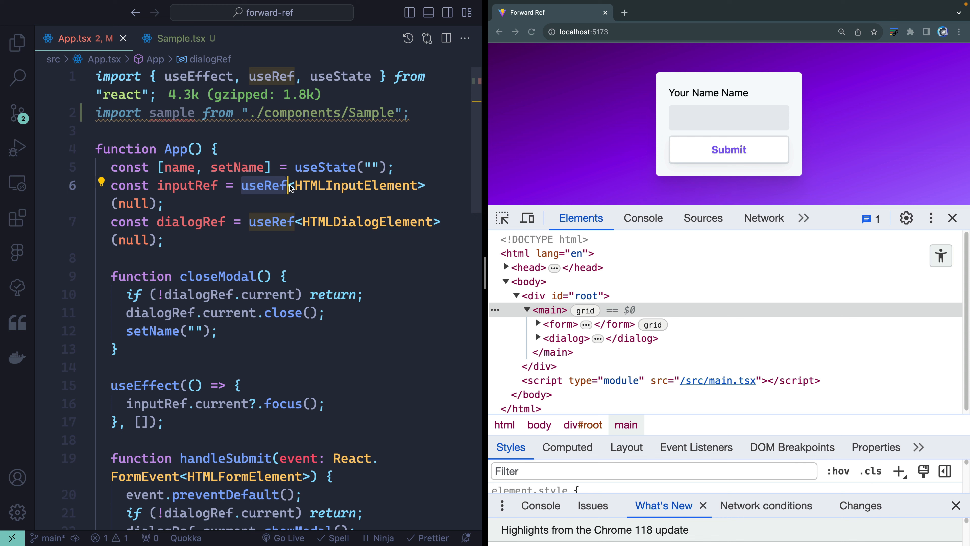
{"action": "mouse_move", "coordinate": [264, 185]}
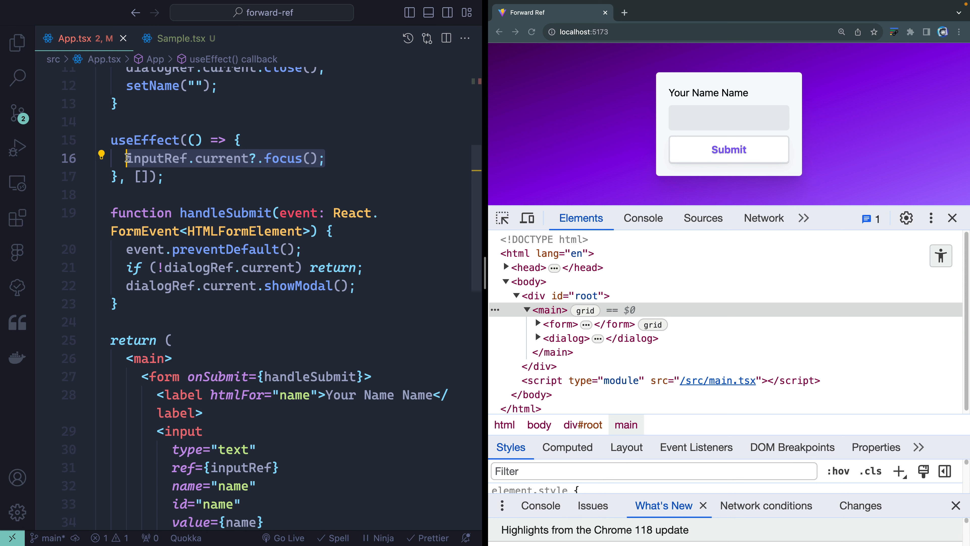
{"action": "mouse_move", "coordinate": [667, 200]}
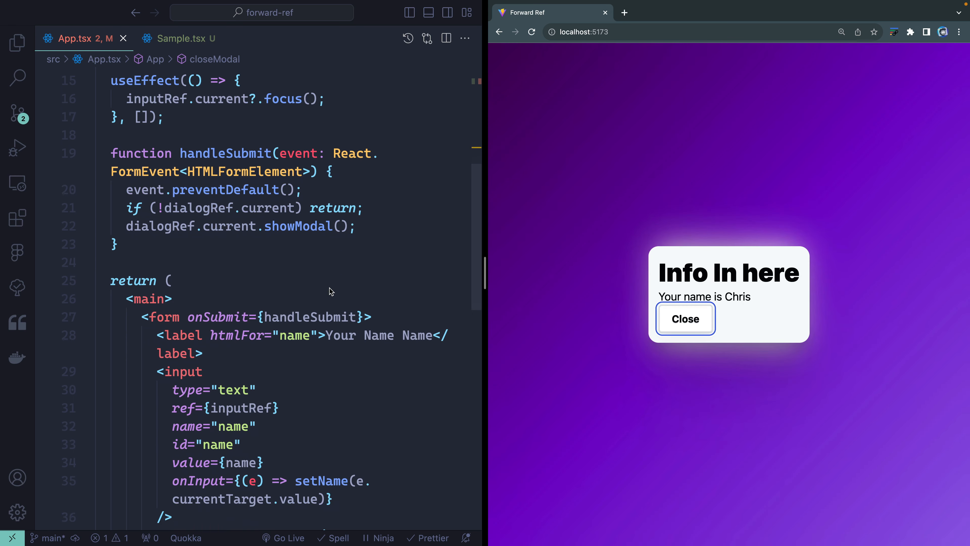
- Scroll App.tsx down past the focus effect and handleSubmit to the main JSX
{"action": "scroll", "scroll_direction": "down", "scroll_amount": 3}
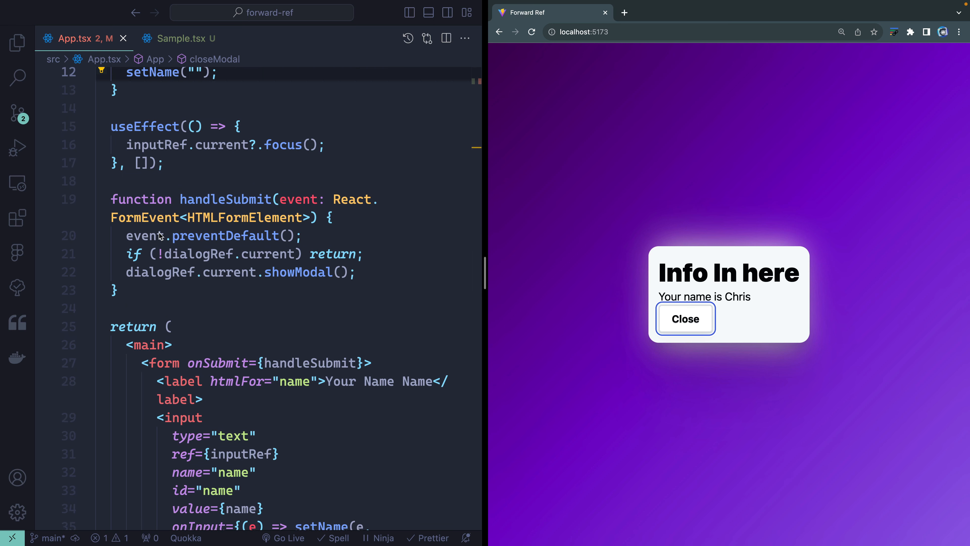
{"action": "mouse_move", "coordinate": [348, 267]}
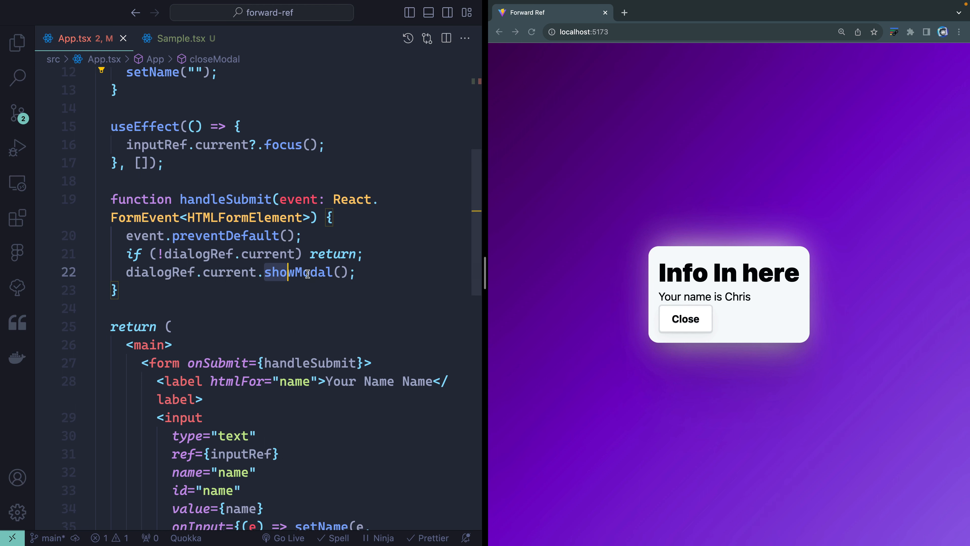
{"action": "mouse_move", "coordinate": [306, 273]}
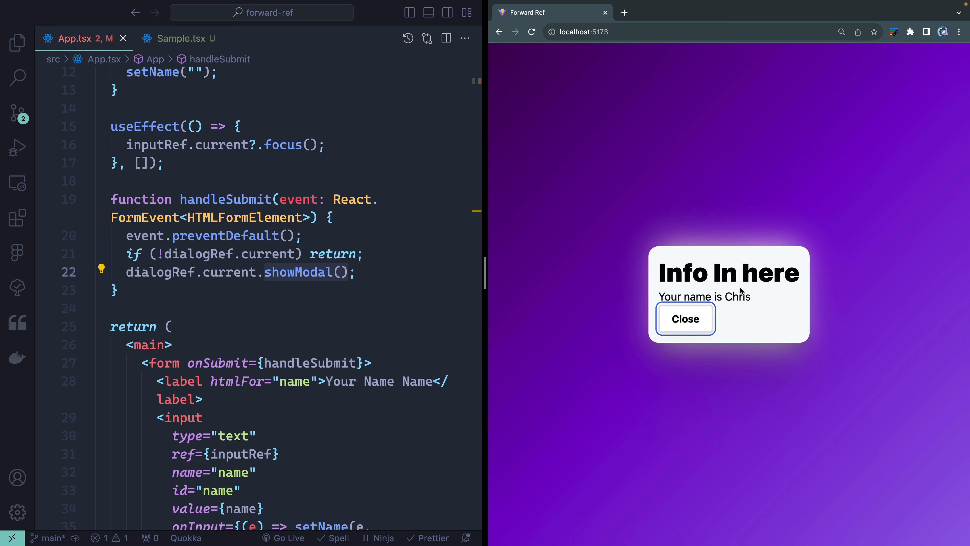
{"action": "mouse_move", "coordinate": [522, 267]}
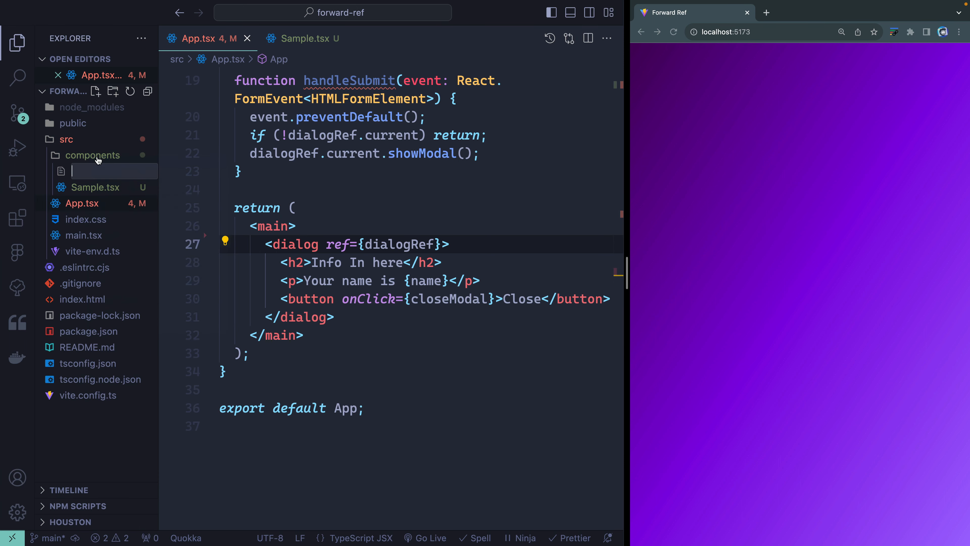
- Name the new file Form.tsx and destructure handleSubmit, name, setName as Form's props
{"action": "type", "text": "Form.tsx"}
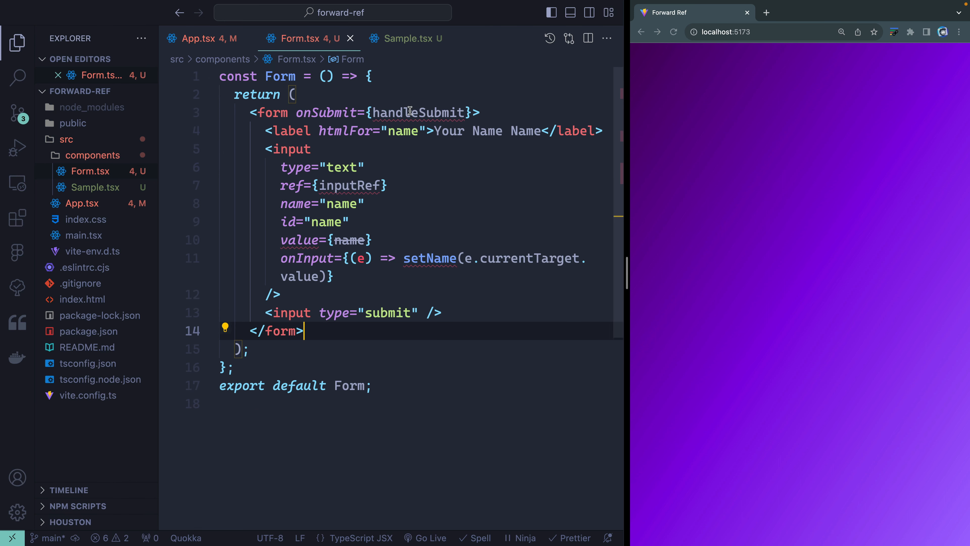
{"action": "type", "text": "{"}
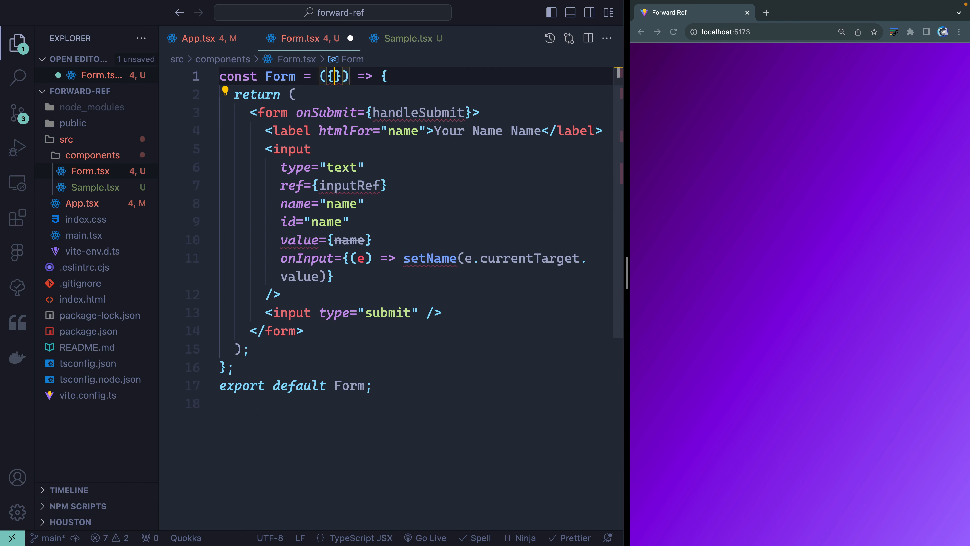
{"action": "type", "text": "handleSubmit,"}
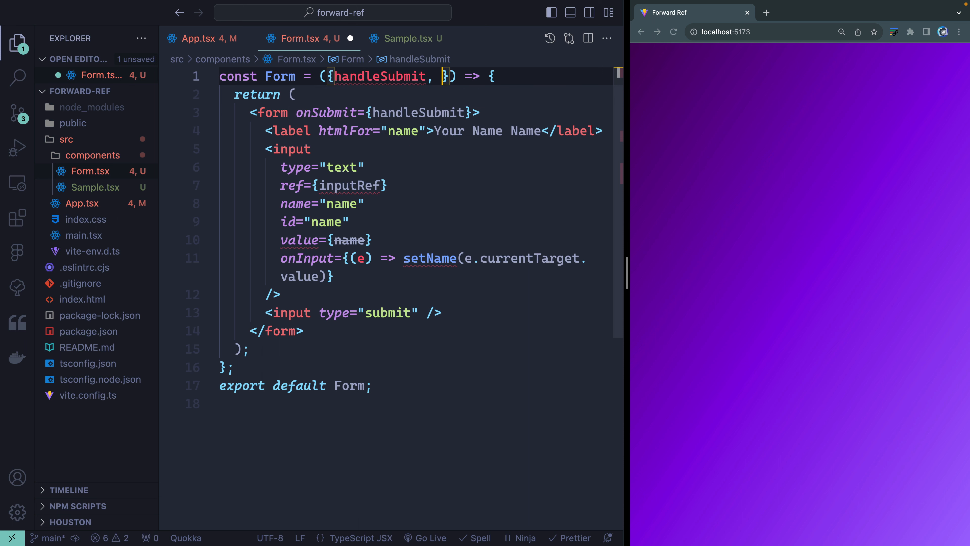
{"action": "type", "text": ", name, setName"}
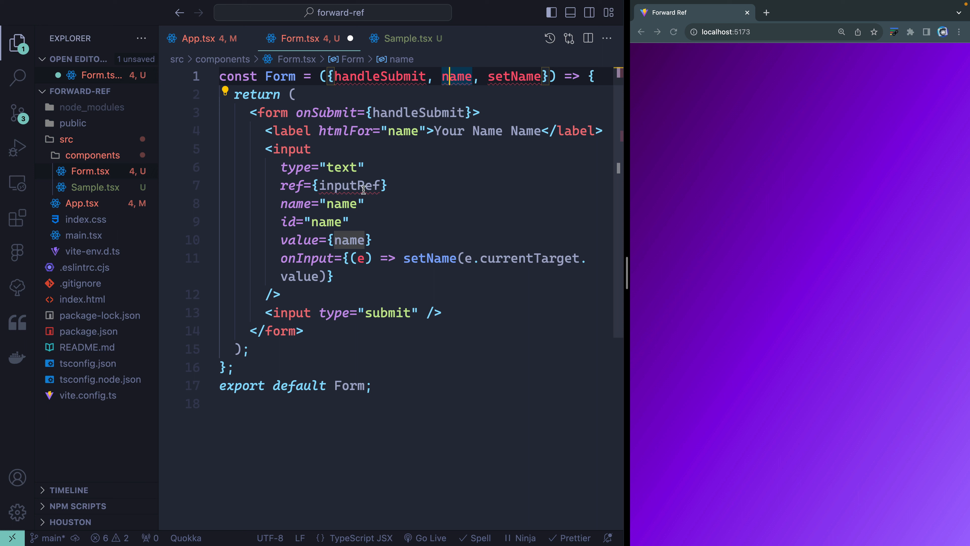
- Render <Form handleSubmit={handleSubmit} name={name} setName={setName} /> in App.tsx
{"action": "left_click", "coordinate": [207, 38]}
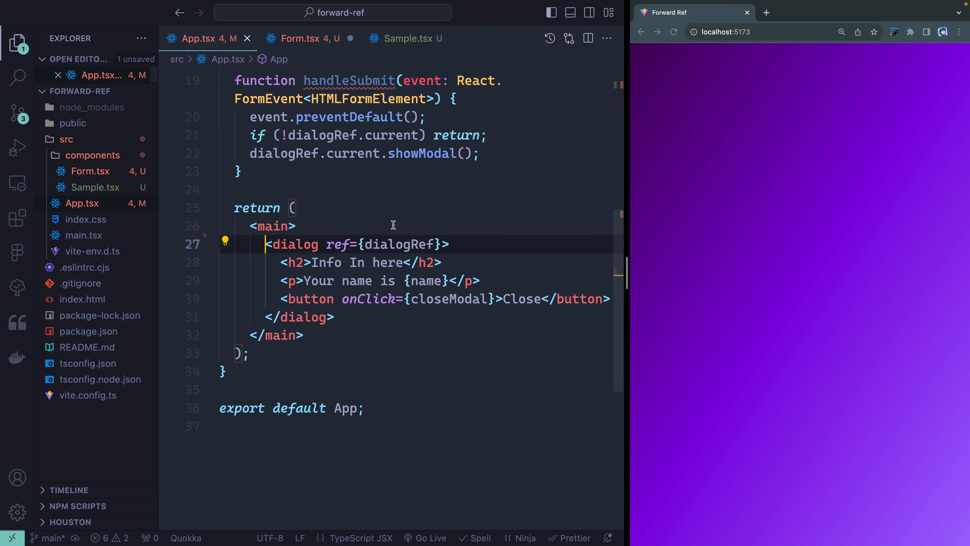
{"action": "type", "text": "<Form />"}
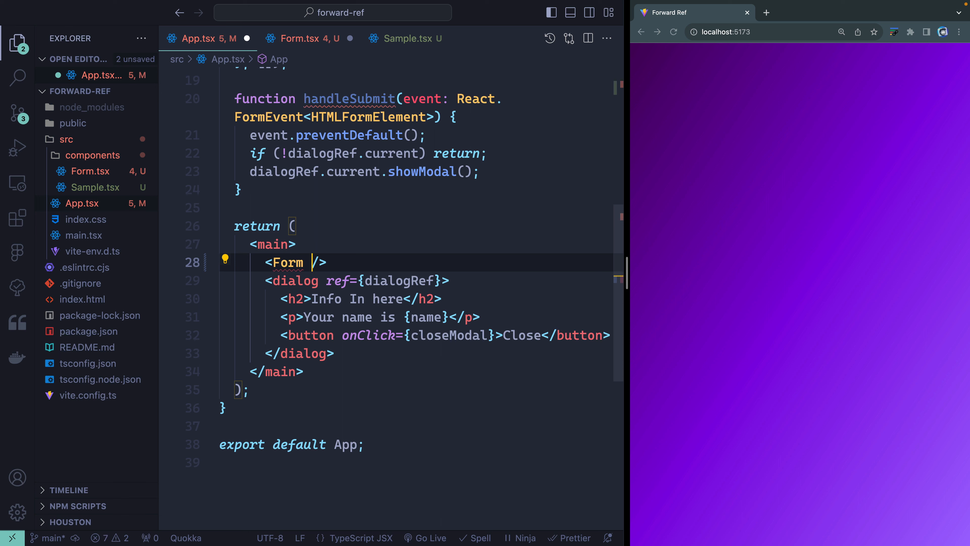
{"action": "type", "text": "handleSubmit={}"}
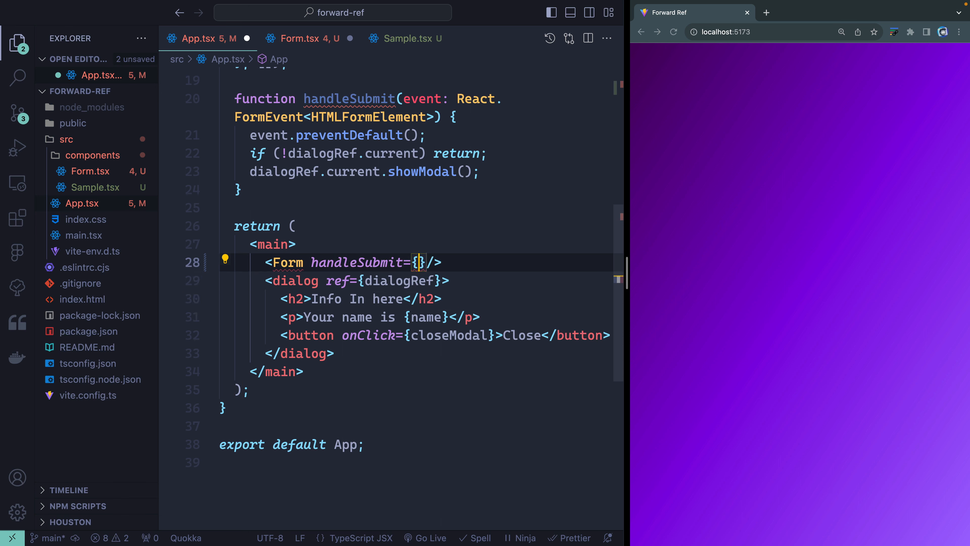
{"action": "type", "text": "handleSubmit} name={name}"}
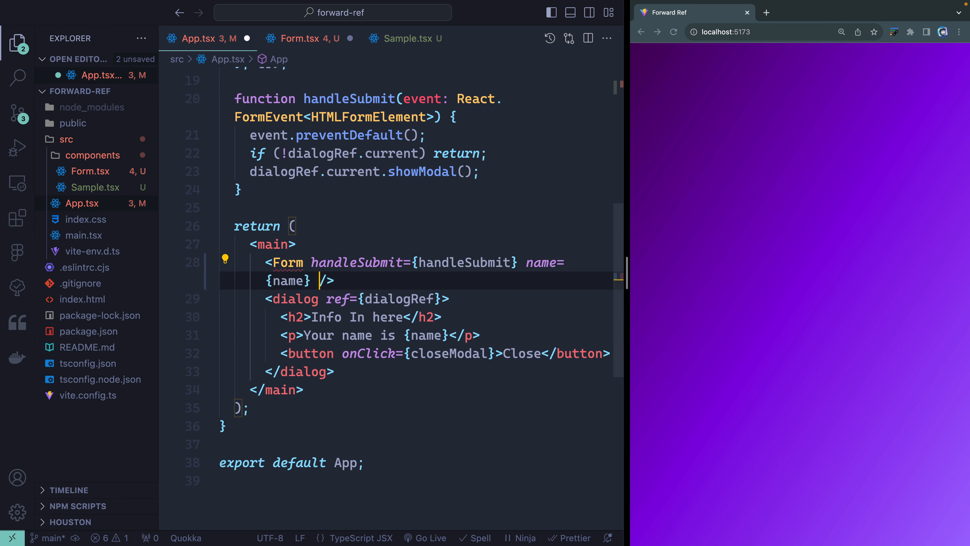
{"action": "type", "text": "setName={setName}"}
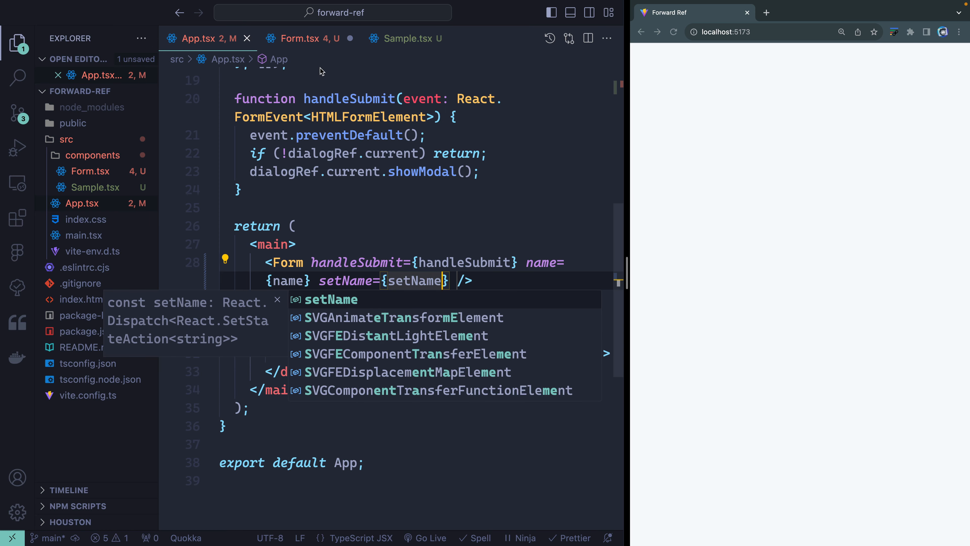
{"action": "left_click", "coordinate": [304, 38]}
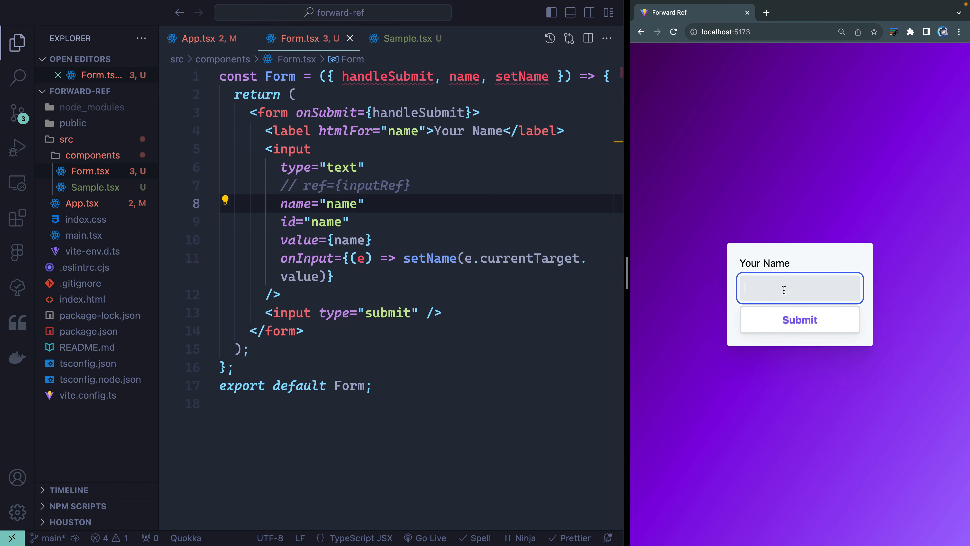
- Submit the name form in Chrome, close the dialog, and review the refs in Form.tsx and App.tsx
{"action": "left_click", "coordinate": [799, 320]}
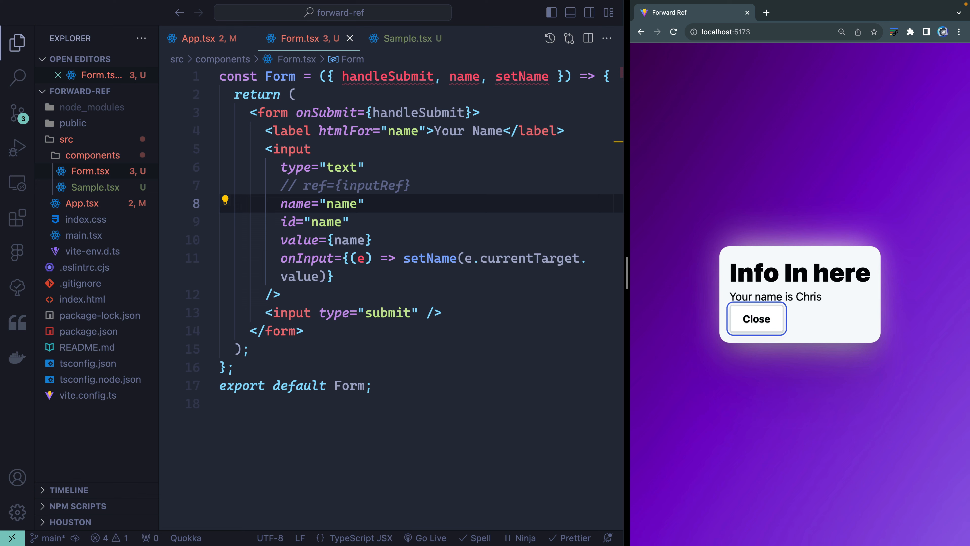
{"action": "left_click", "coordinate": [756, 318]}
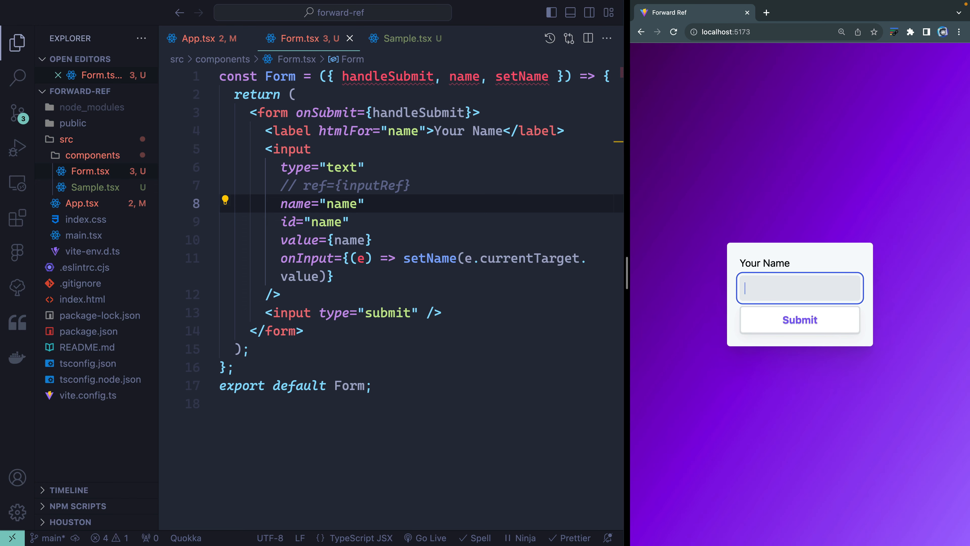
{"action": "left_click", "coordinate": [396, 185]}
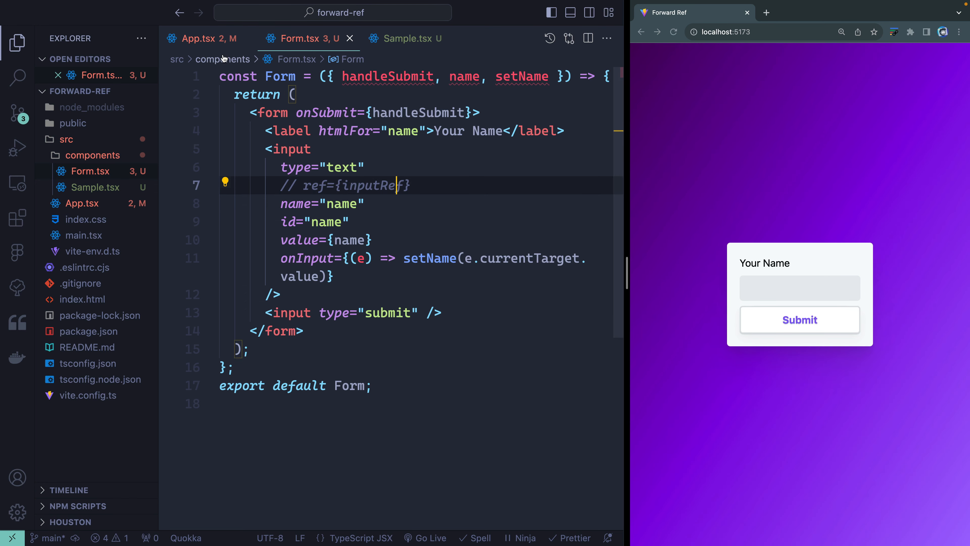
{"action": "left_click", "coordinate": [209, 38]}
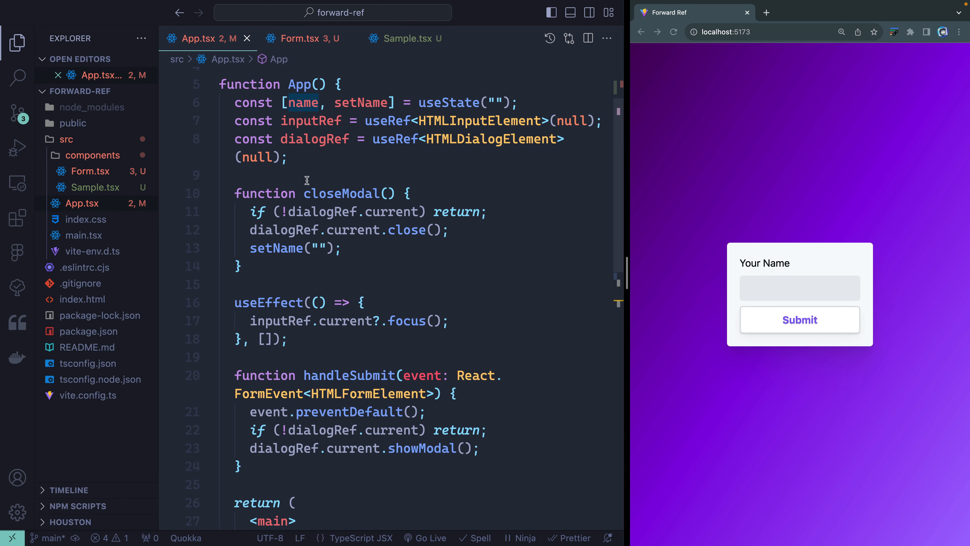
- Check the name field on the page and return to editing Form.tsx's ref line
{"action": "left_click", "coordinate": [298, 38]}
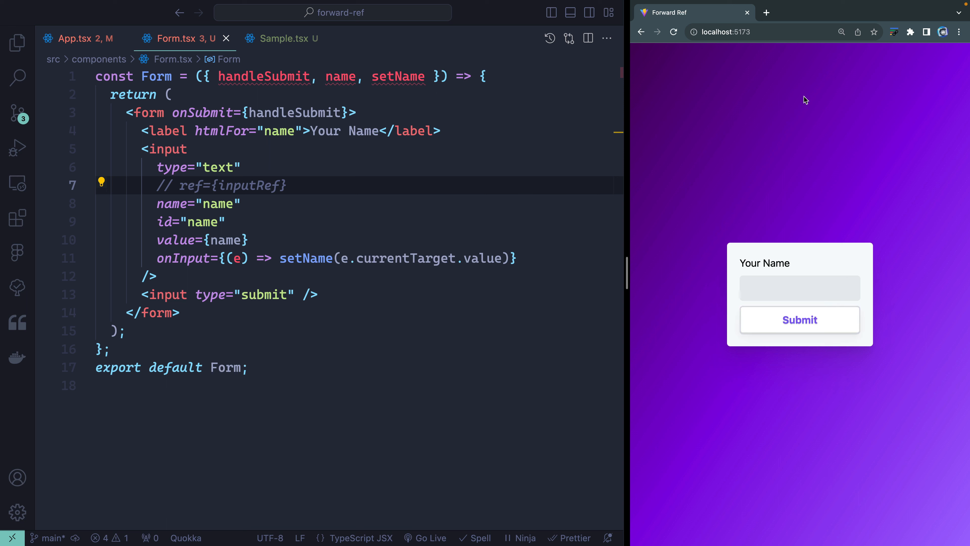
{"action": "left_click", "coordinate": [799, 287]}
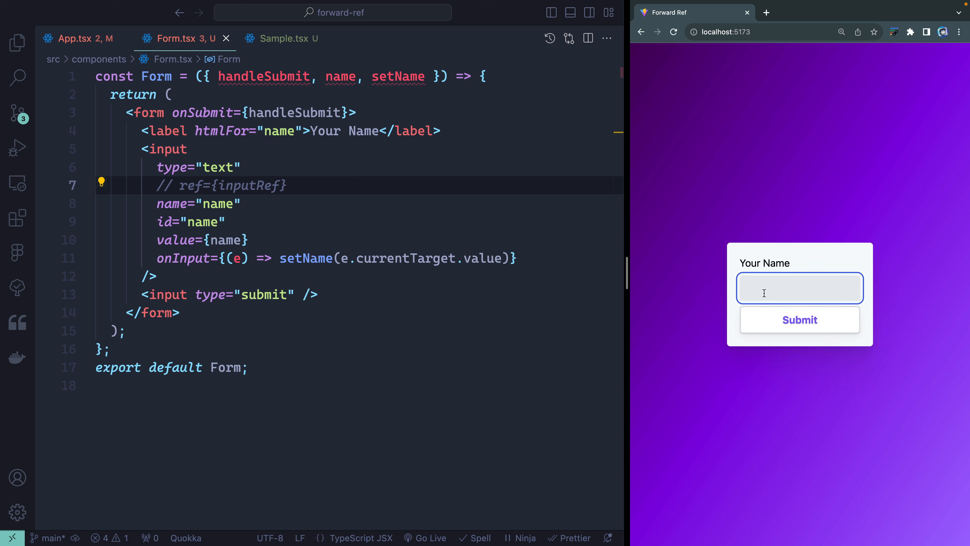
{"action": "left_click", "coordinate": [315, 184]}
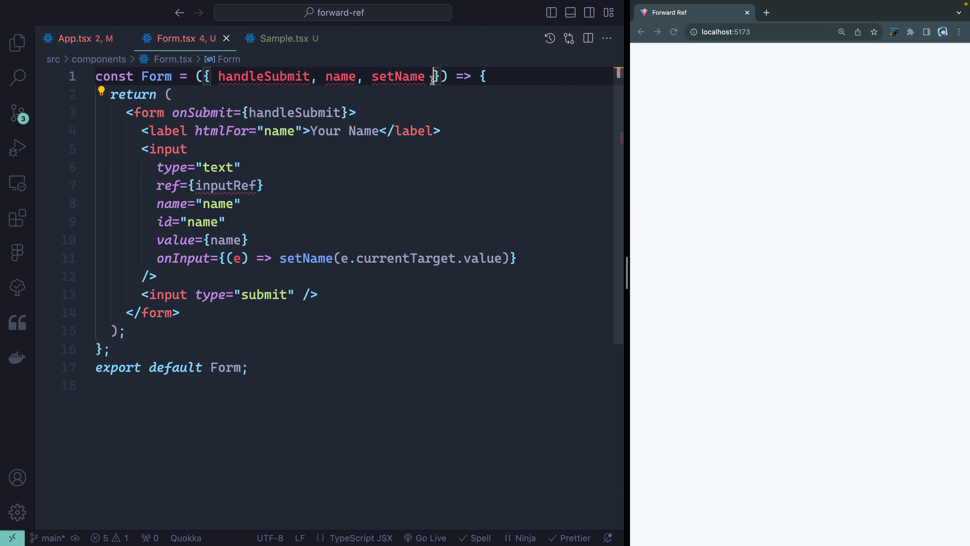
- Wrap Form in forwardRef with a ref argument and set ref={ref} on the text input
{"action": "type", "text": ", inputRef"}
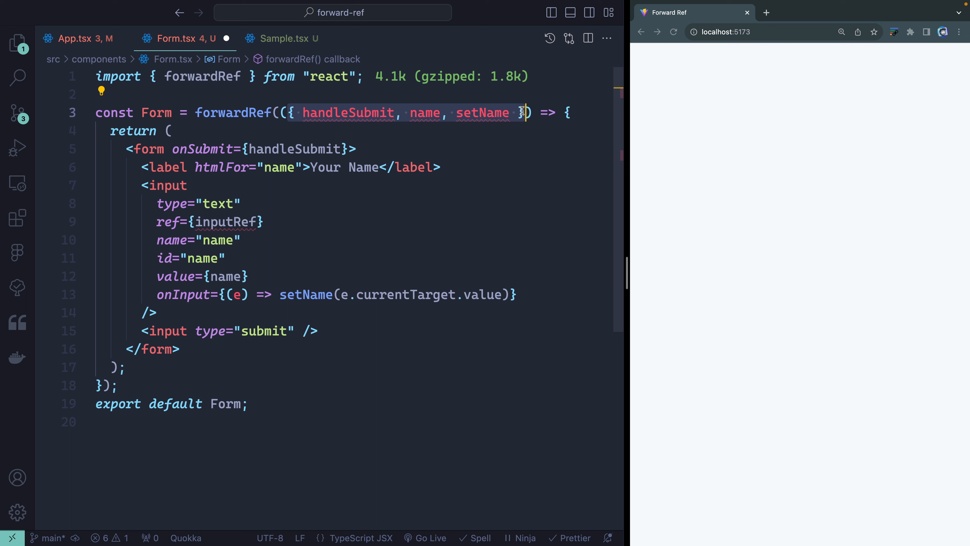
{"action": "type", "text": ","}
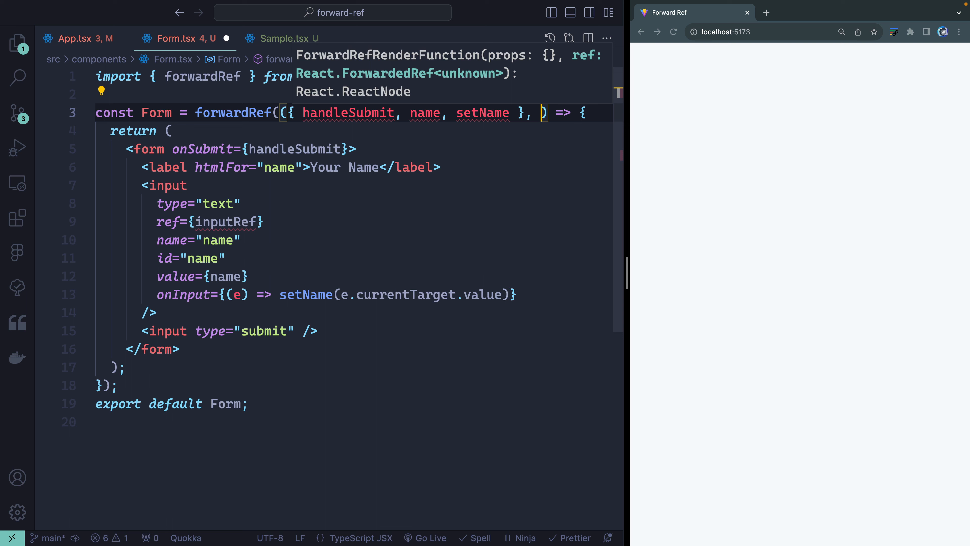
{"action": "type", "text": "ref"}
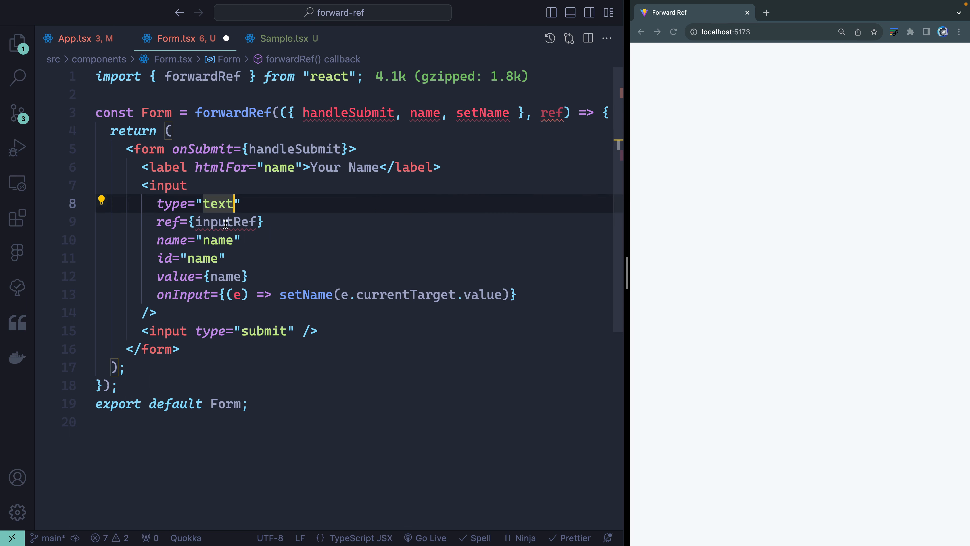
{"action": "type", "text": "ref"}
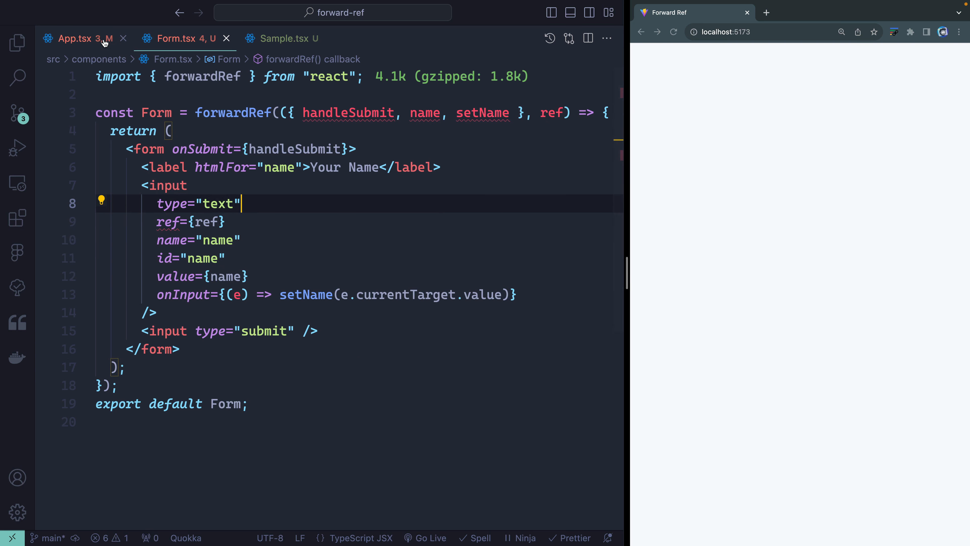
{"action": "left_click", "coordinate": [73, 38]}
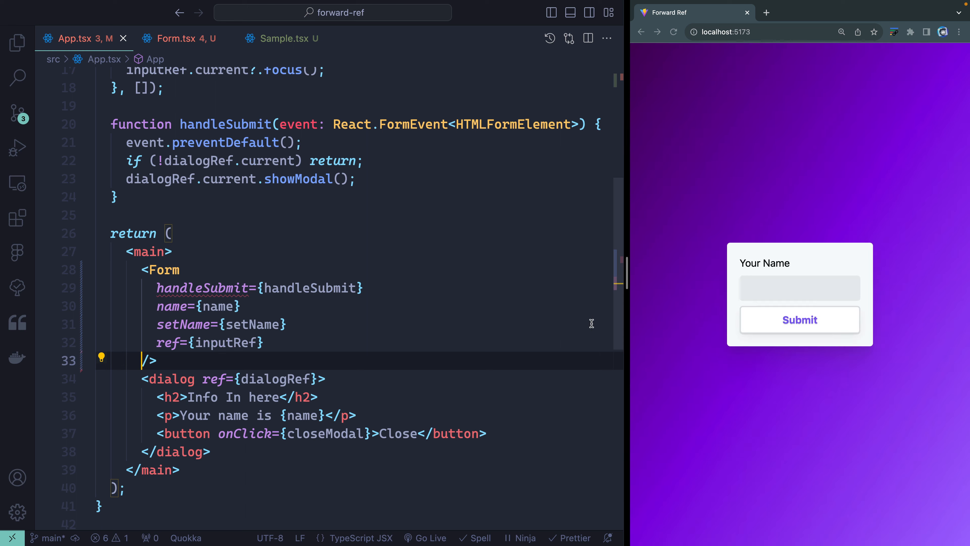
- Check in Chrome that the name field now receives focus via ref={inputRef}
{"action": "left_click", "coordinate": [799, 287]}
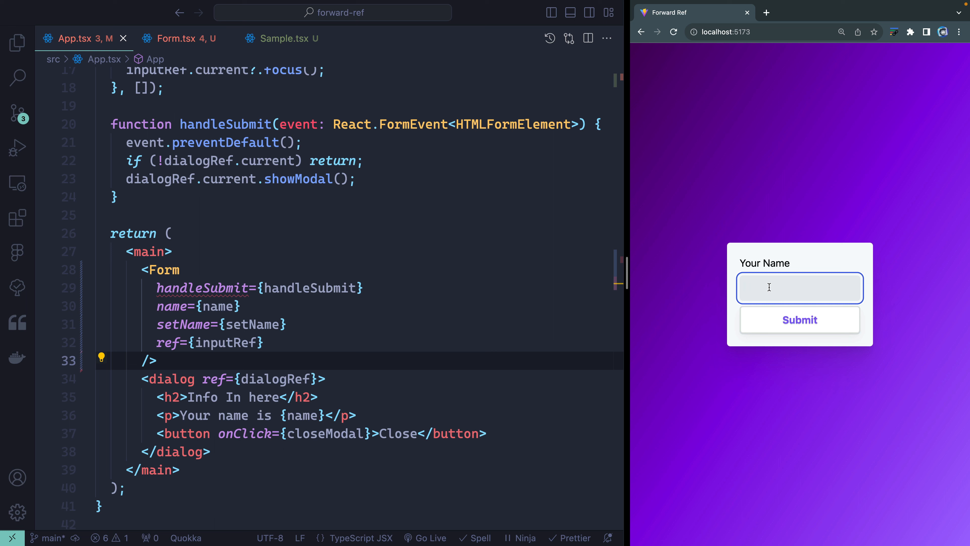
{"action": "mouse_move", "coordinate": [262, 333]}
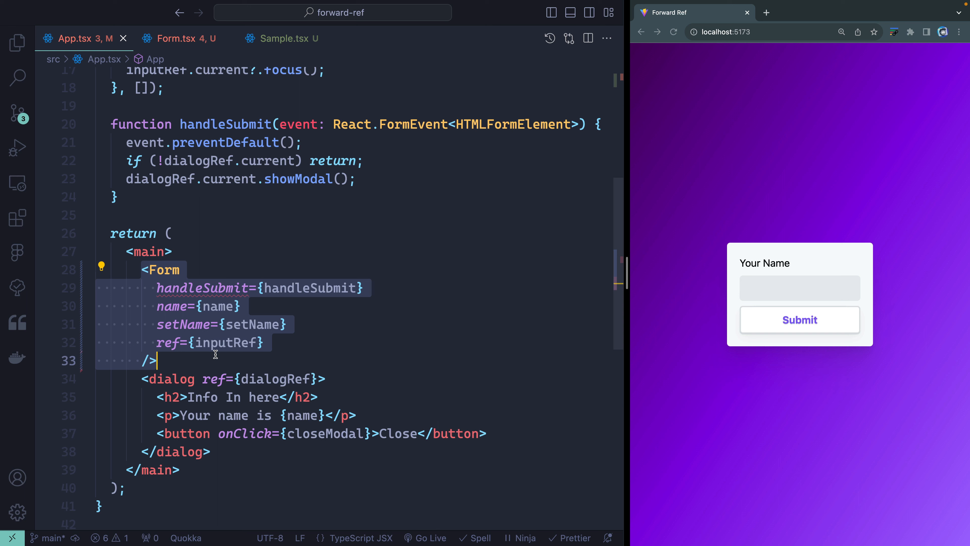
{"action": "mouse_move", "coordinate": [181, 80]}
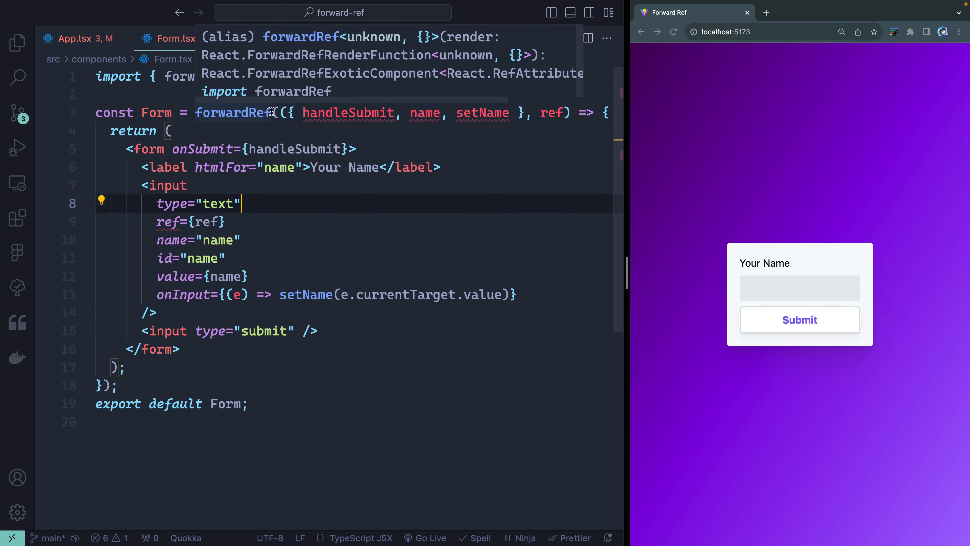
- Type forwardRef<HTMLInputElement, FormProps> and declare interface FormProps for handleSubmit, name and setName
{"action": "type", "text": "<>"}
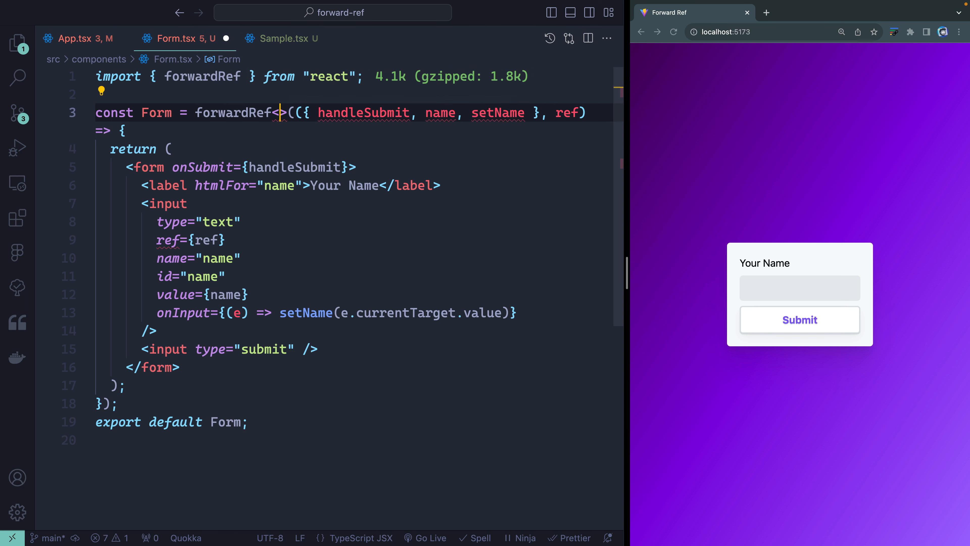
{"action": "type", "text": "HTMLInputElement"}
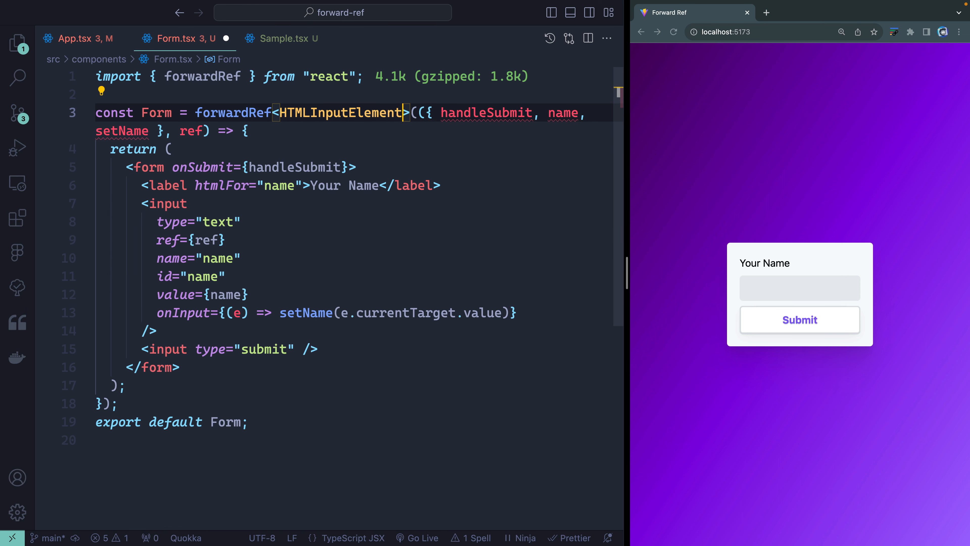
{"action": "type", "text": ", FormProps"}
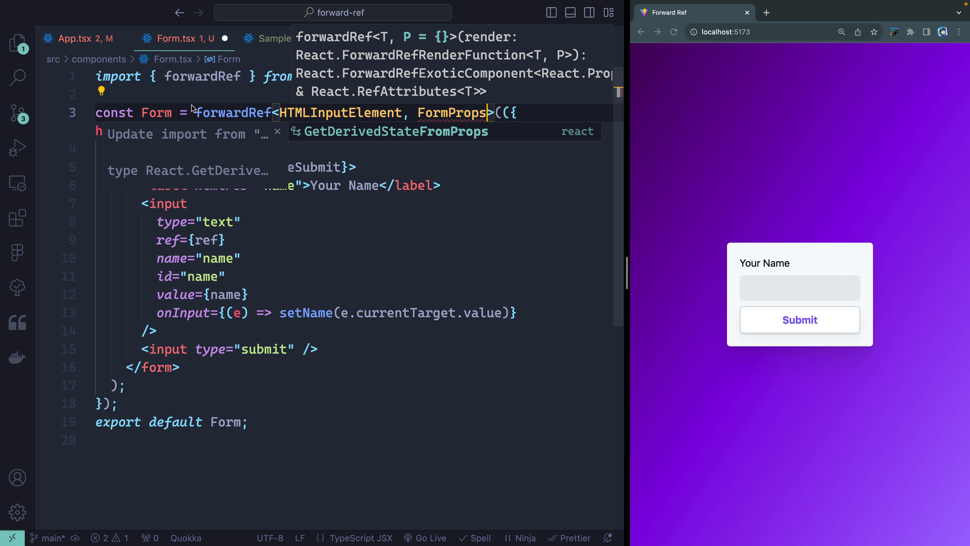
{"action": "type", "text": "inte"}
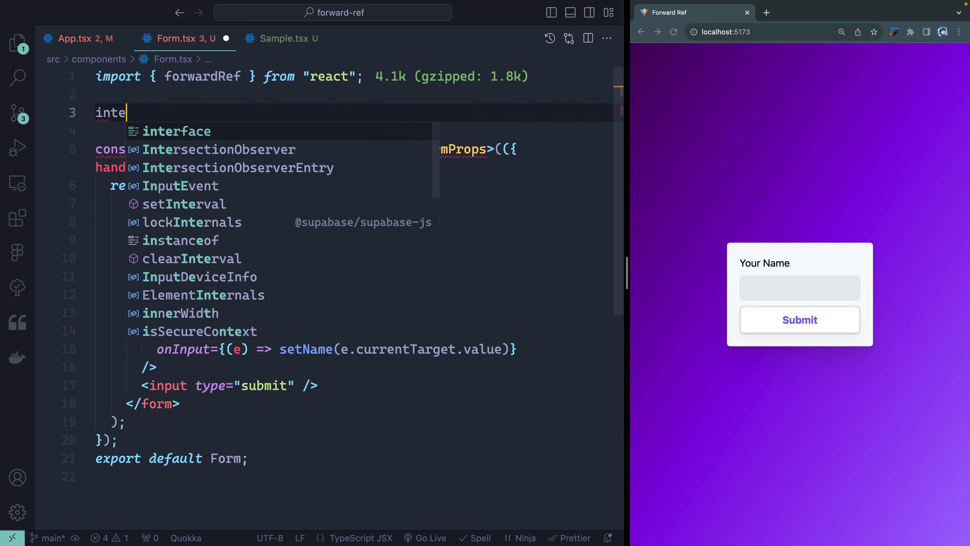
{"action": "type", "text": "rface FormProps {"}
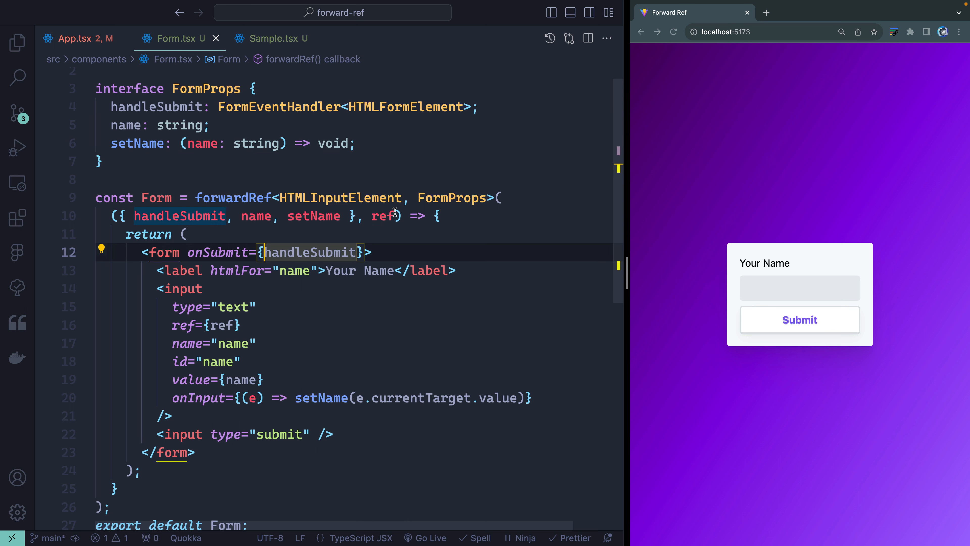
{"action": "left_click", "coordinate": [77, 38]}
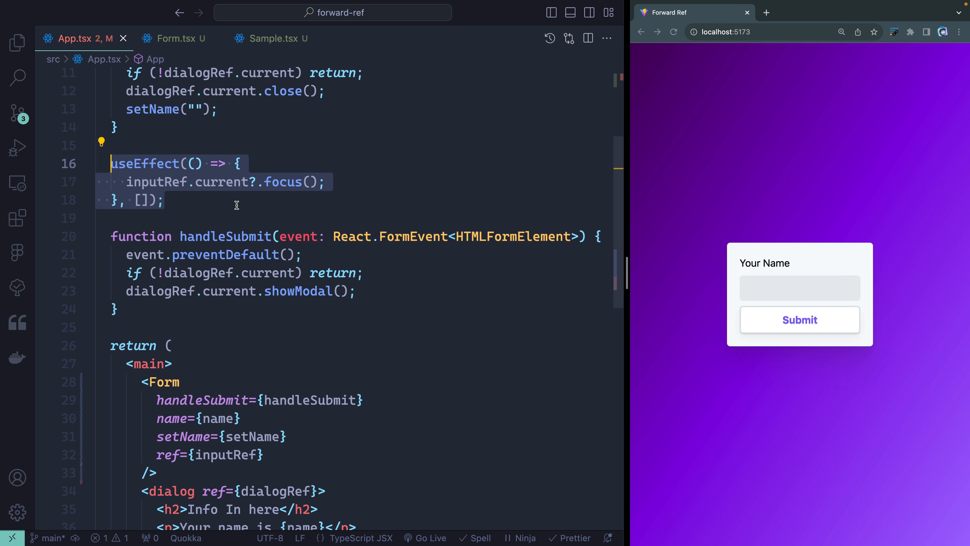
{"action": "scroll", "scroll_direction": "down", "scroll_amount": 3}
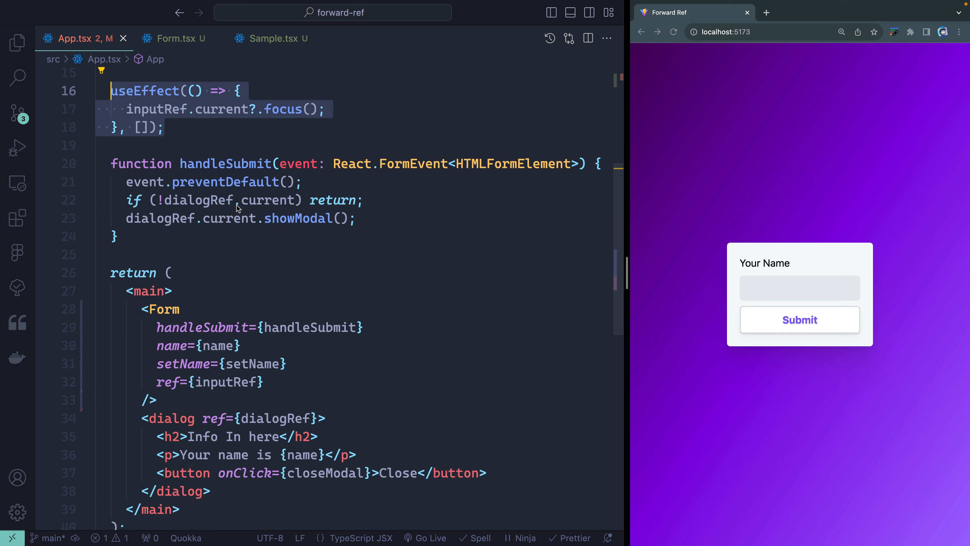
{"action": "scroll", "scroll_direction": "down", "scroll_amount": 3}
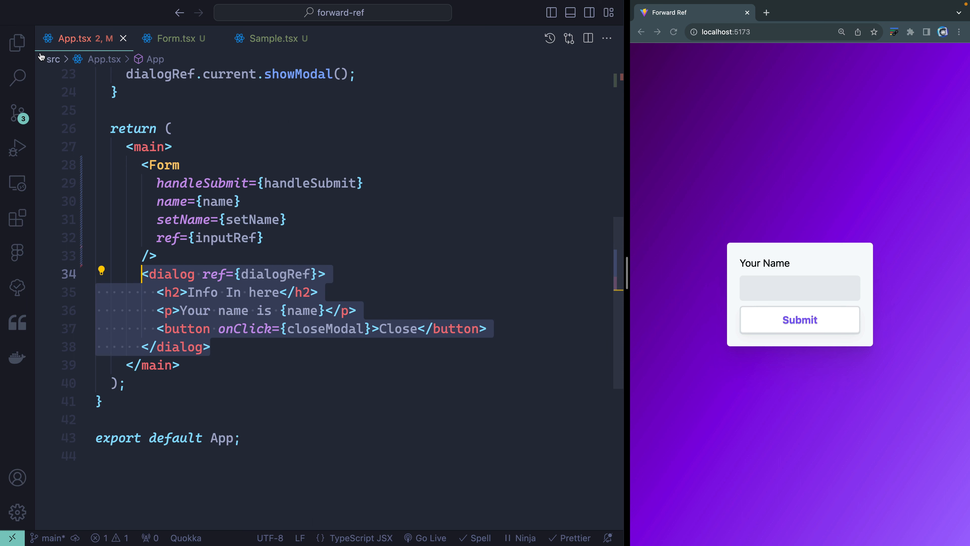
- Build Dialog.tsx taking ({name, closeModal}, ref), wiring ref={ref} and wrapping it in forwardRef
{"action": "left_click", "coordinate": [17, 42]}
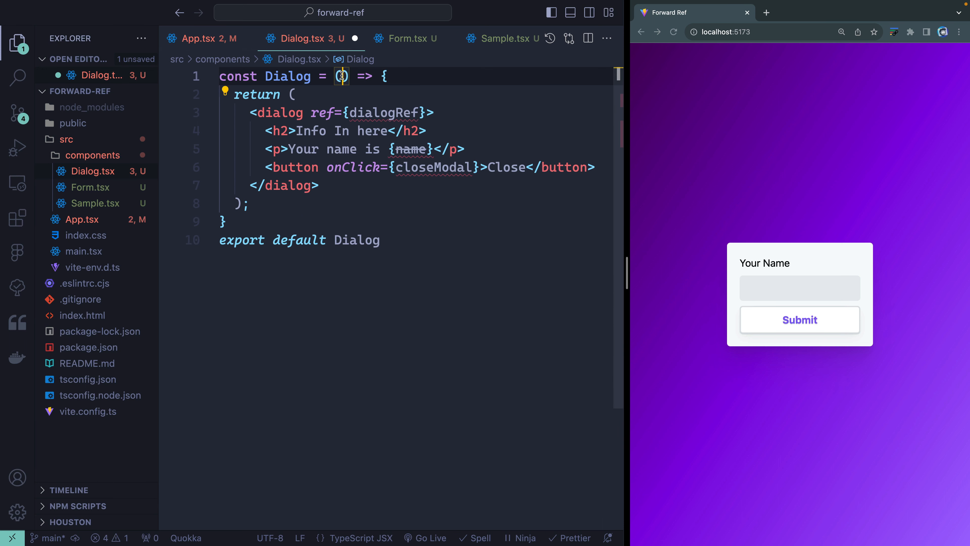
{"action": "type", "text": "{}"}
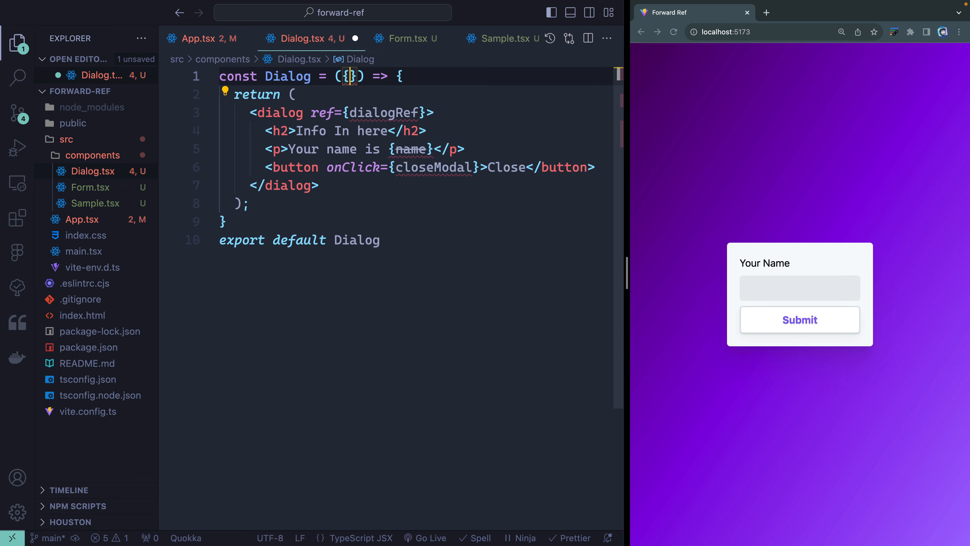
{"action": "type", "text": "name, closeModal"}
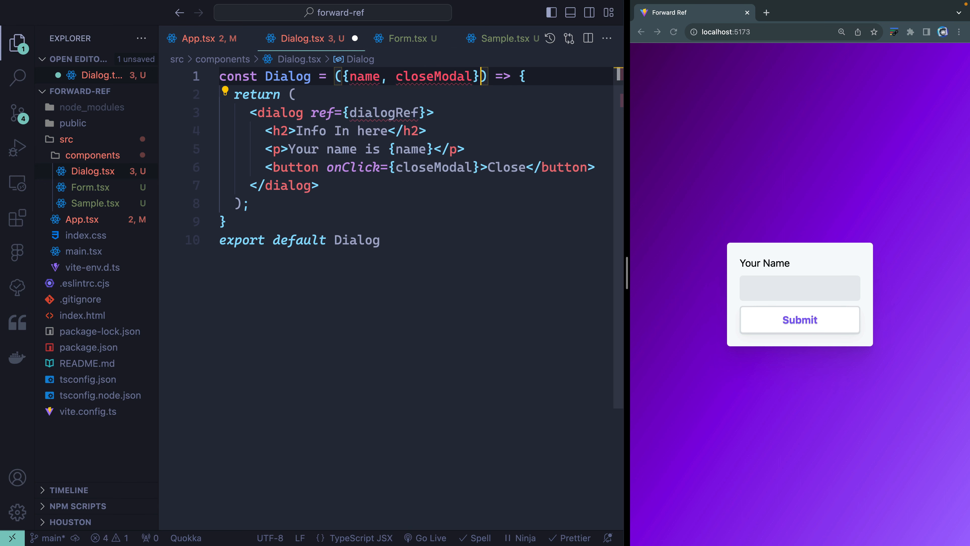
{"action": "type", "text": ", ref"}
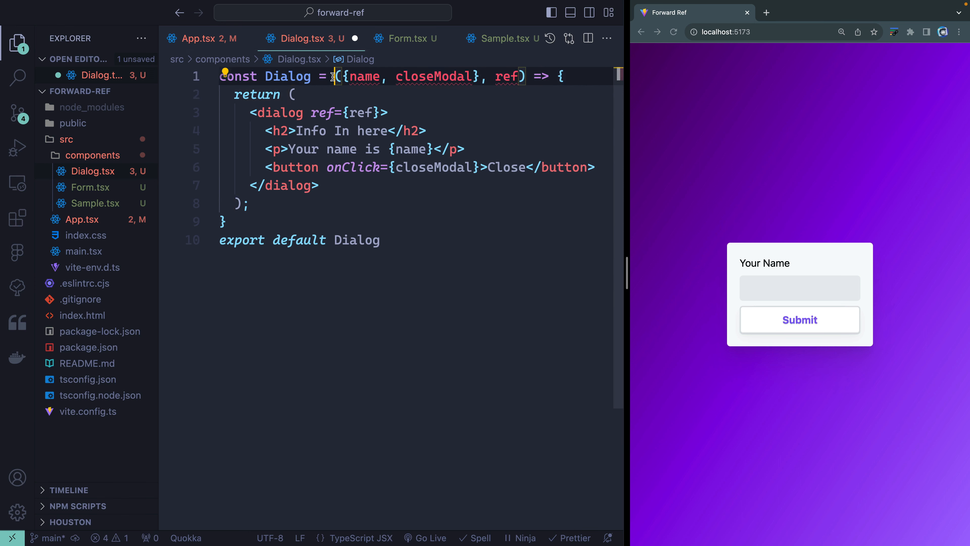
{"action": "type", "text": "forward"}
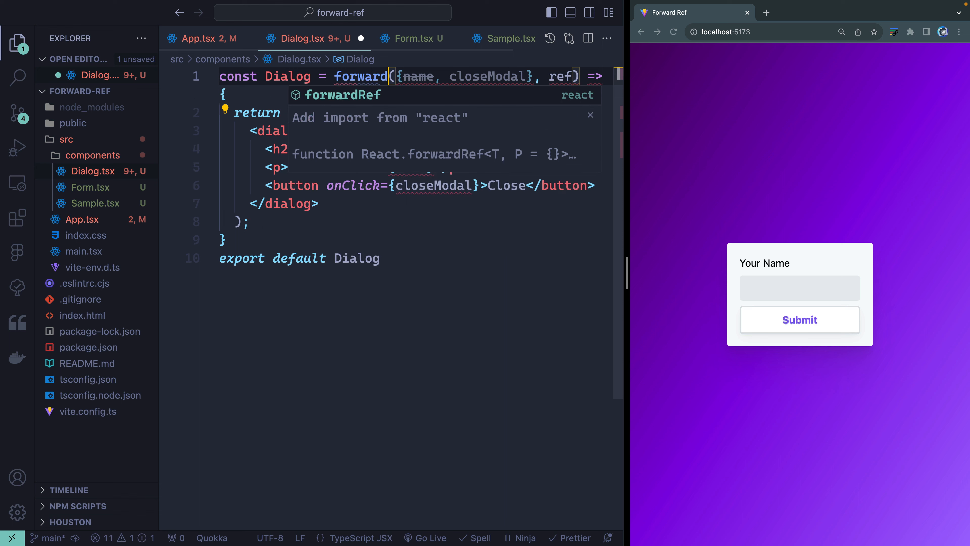
{"action": "left_click", "coordinate": [204, 38]}
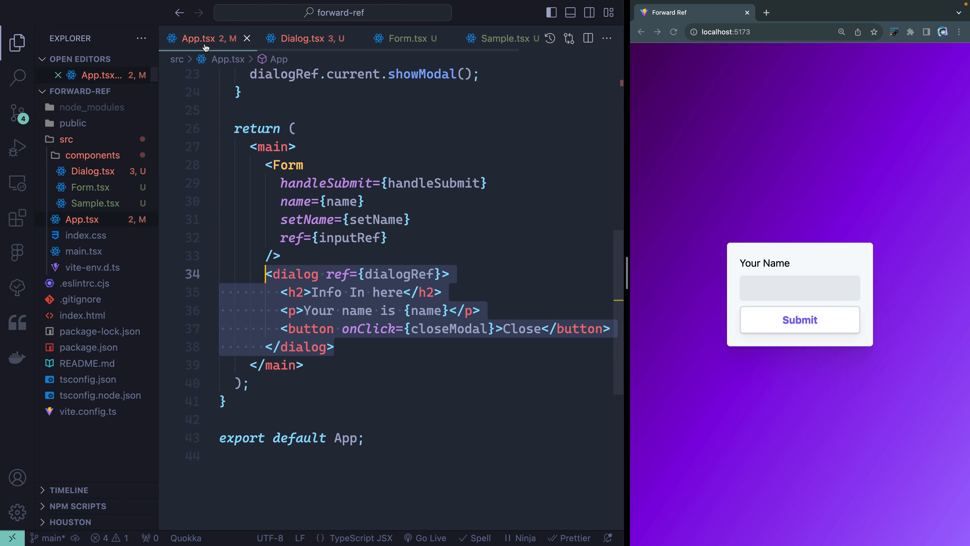
- Render <Dialog name={name} closeModal={closeModal} ref={dialogRef} /> in App instead of inline markup
{"action": "left_click", "coordinate": [17, 43]}
{"action": "type", "text": "<Dialog />"}
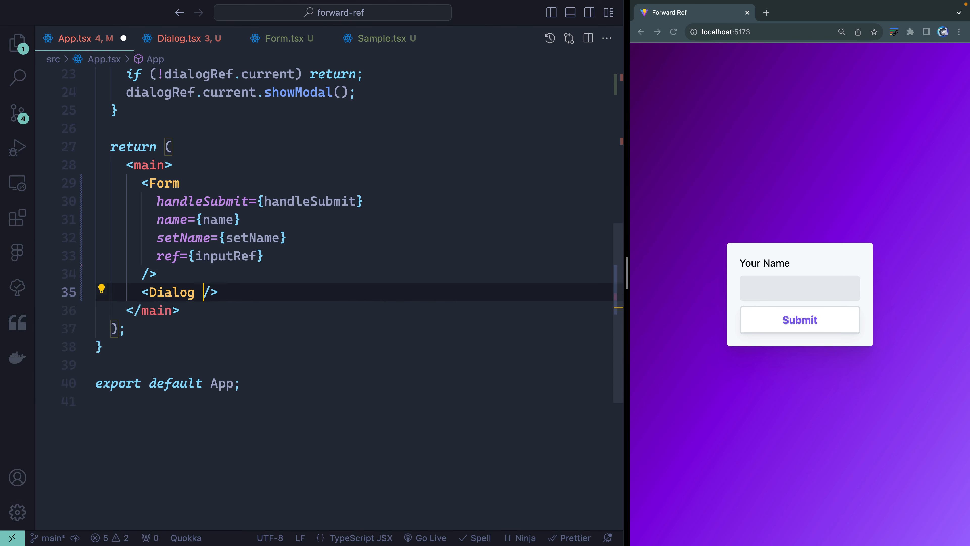
{"action": "type", "text": "name={name} closeModal={closeModal} ref"}
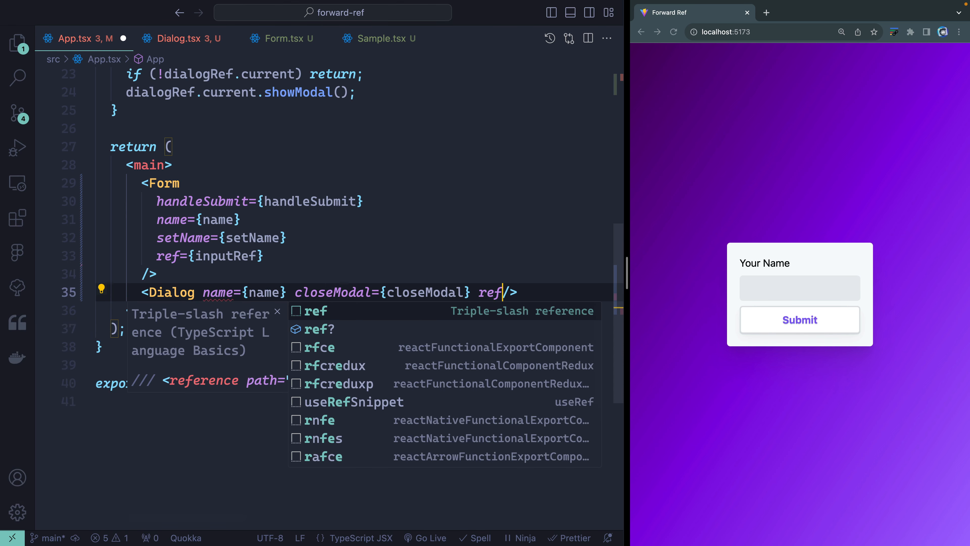
{"action": "type", "text": "={dialogRef}"}
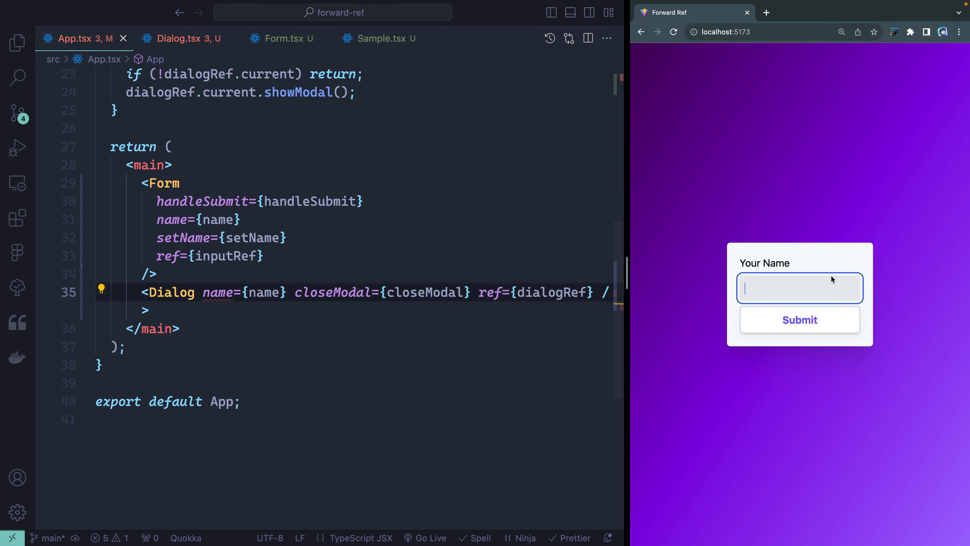
- Verify in Chrome that submitting opens the dialog and Close dismisses it
{"action": "left_click", "coordinate": [798, 320]}
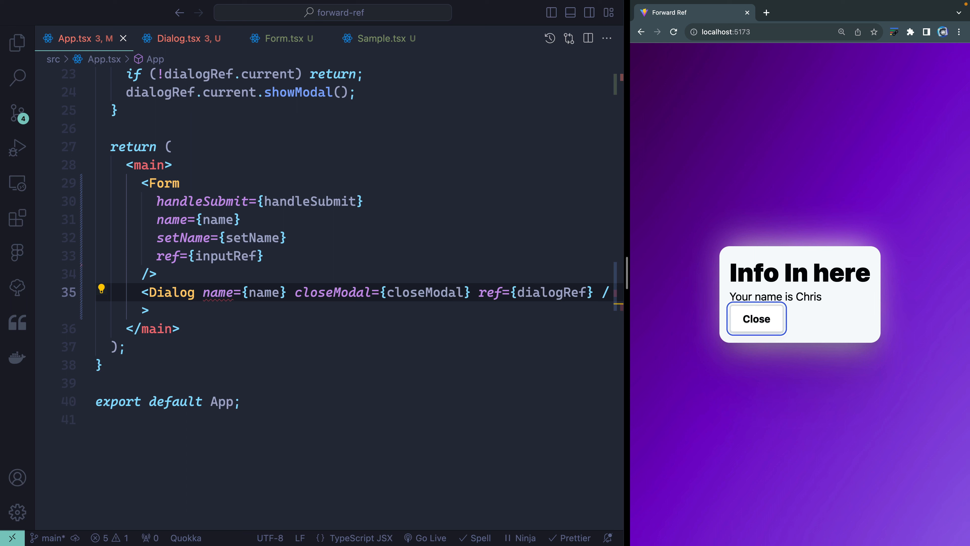
{"action": "left_click", "coordinate": [755, 319]}
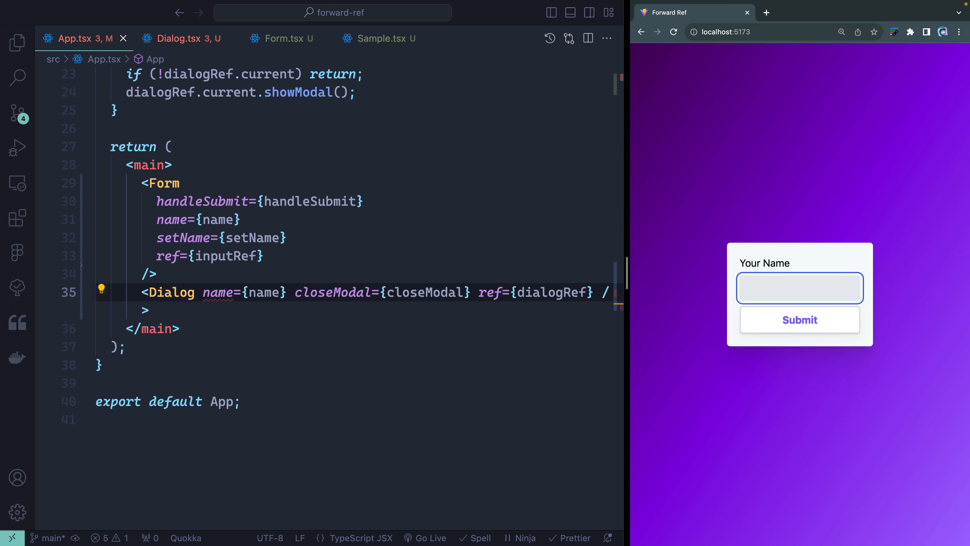
{"action": "left_click", "coordinate": [177, 38]}
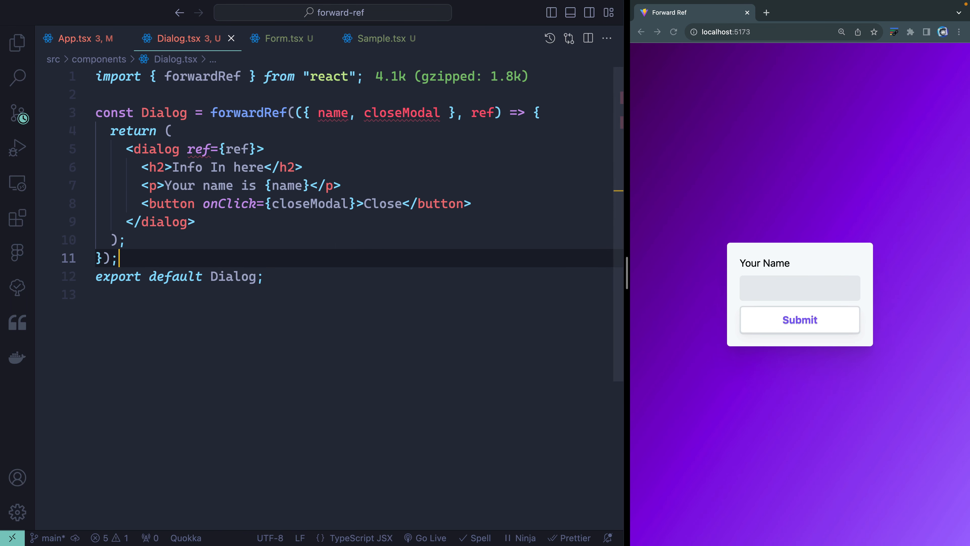
- Type forwardRef as forwardRef<HTMLDialogElement, DialogProps> with DialogProps defining closeModal and name
{"action": "left_click", "coordinate": [256, 113]}
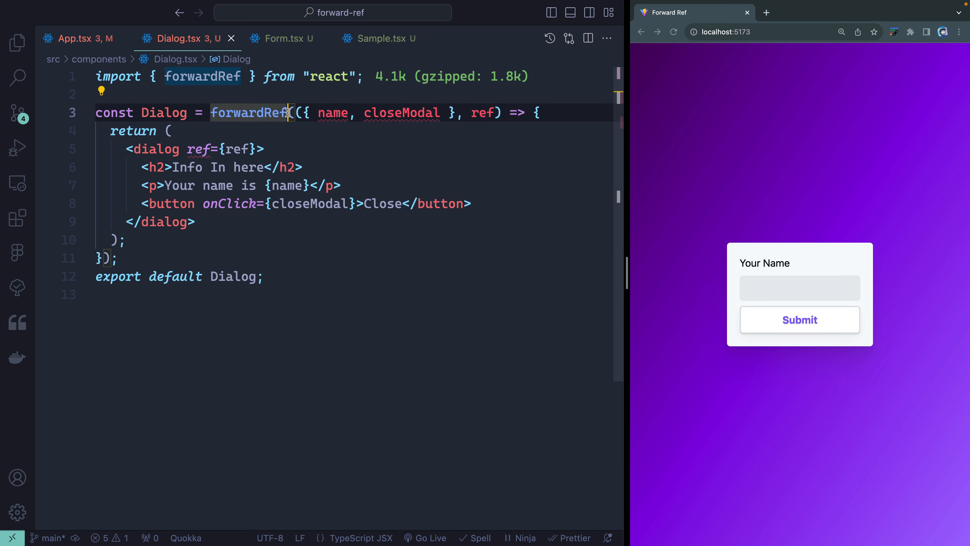
{"action": "type", "text": "<>"}
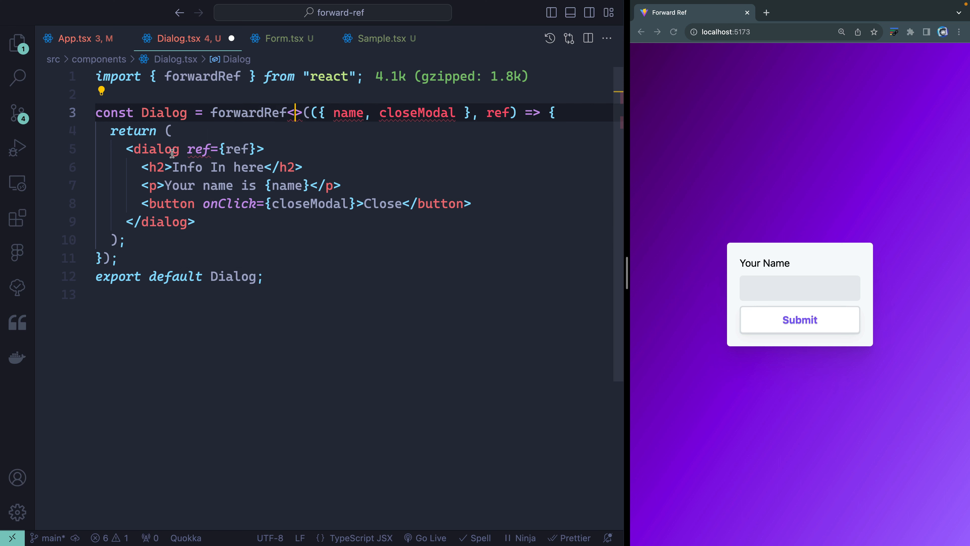
{"action": "type", "text": "HTMLDialogElement, DialogProps>("}
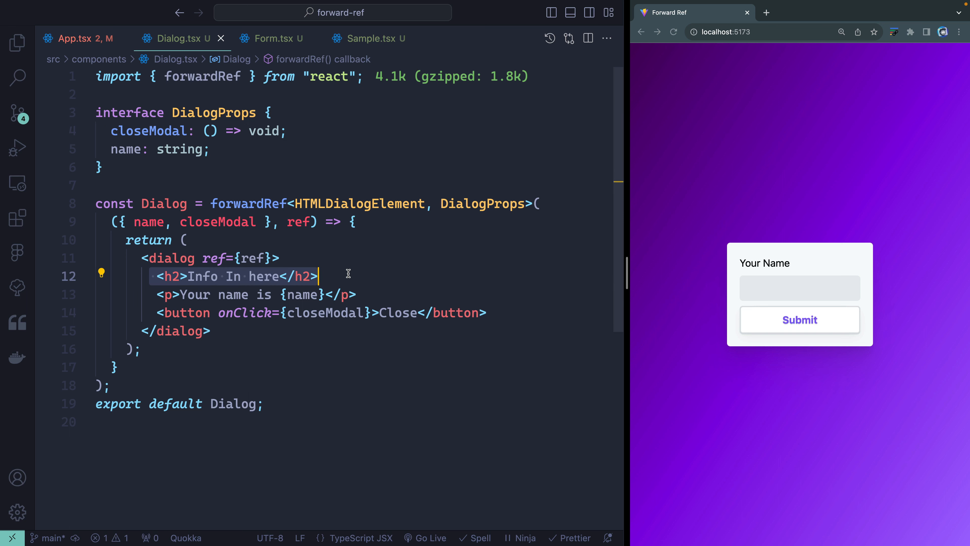
- Render {children} in Dialog instead of the name paragraph, typed children: React.ReactNode in DialogProps
{"action": "left_click", "coordinate": [188, 300]}
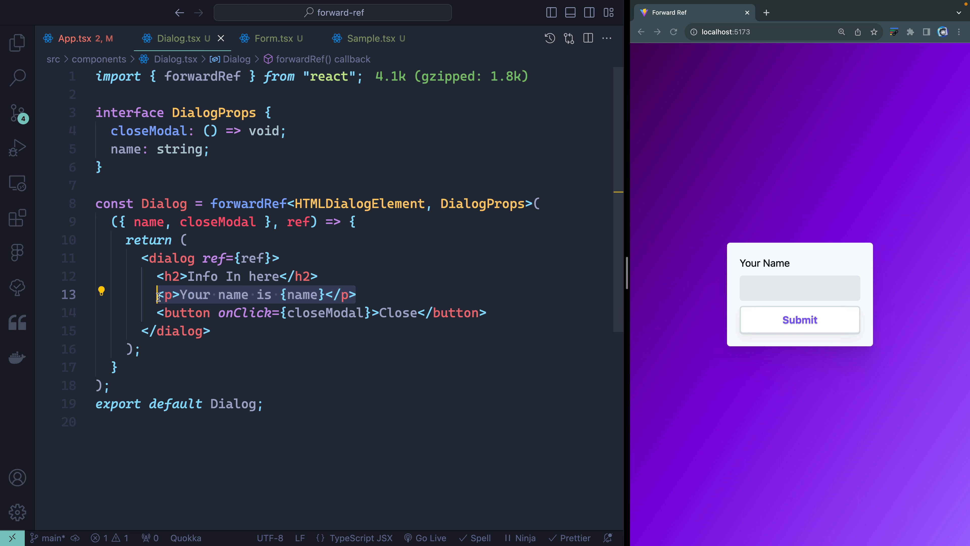
{"action": "type", "text": "{children"}
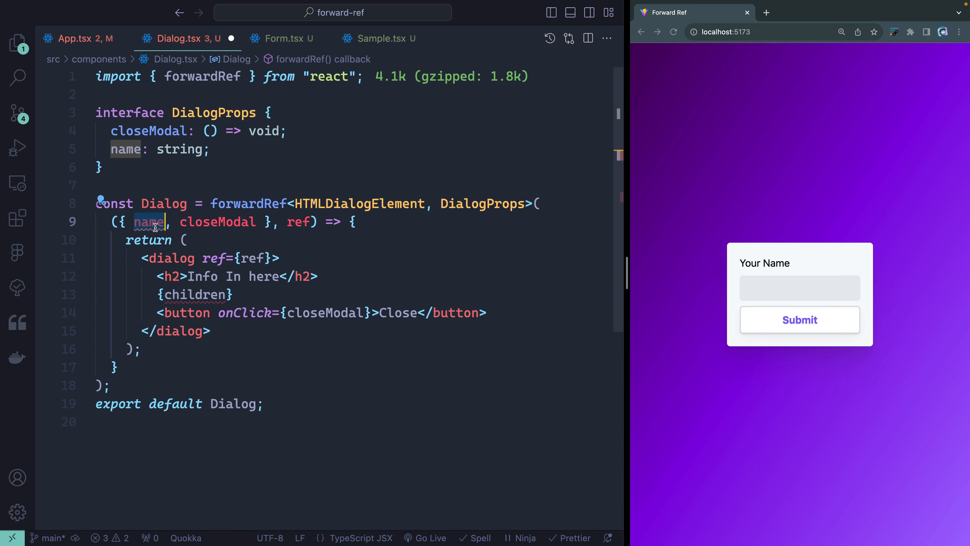
{"action": "type", "text": "childre"}
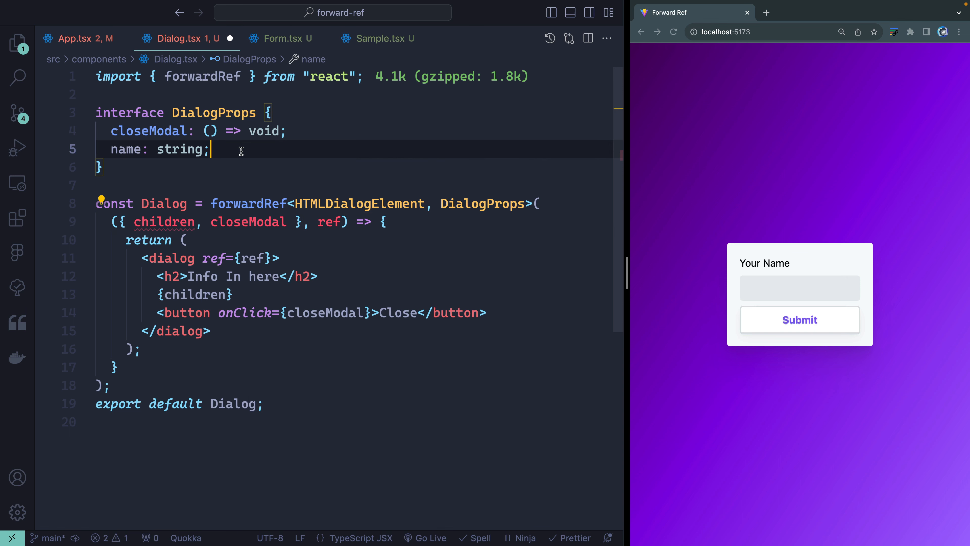
{"action": "type", "text": "children"}
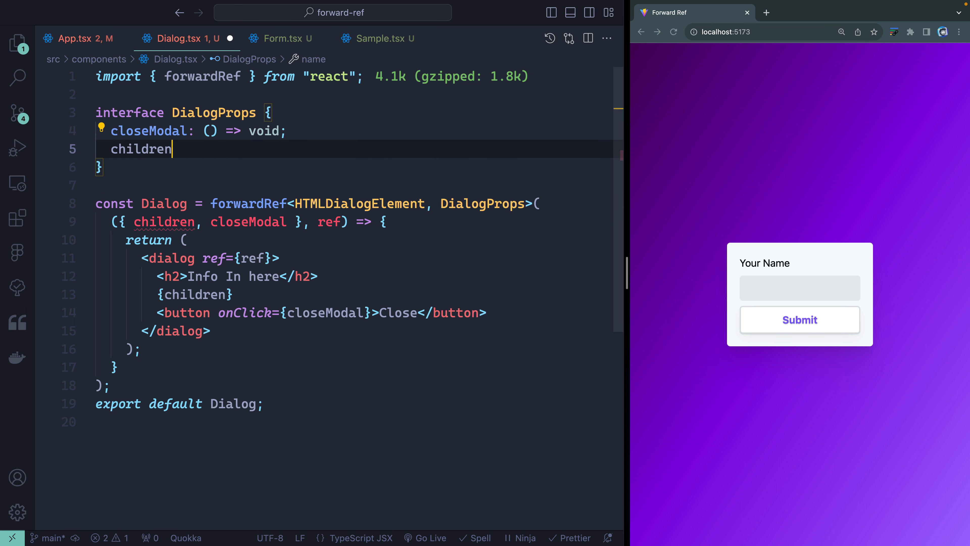
{"action": "type", "text": ": React.Read"}
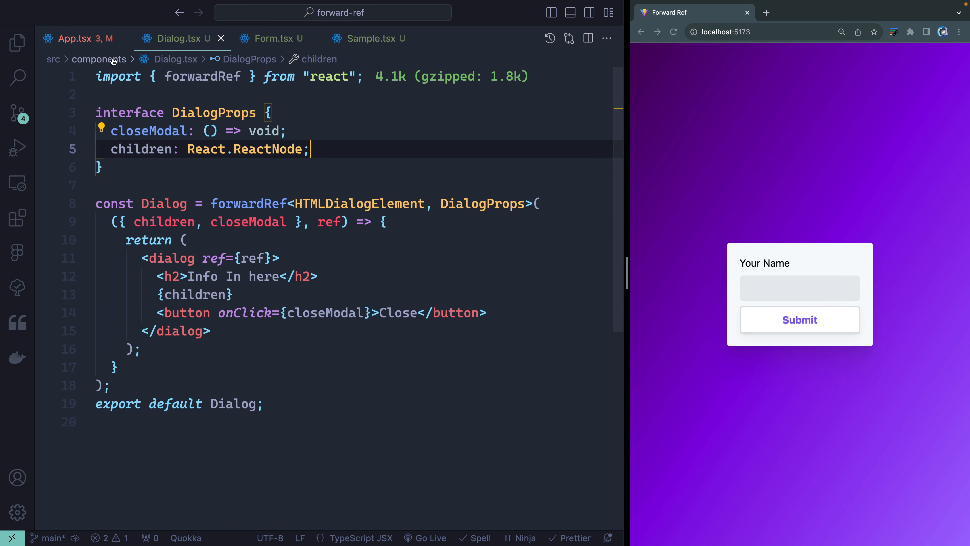
{"action": "left_click", "coordinate": [75, 38]}
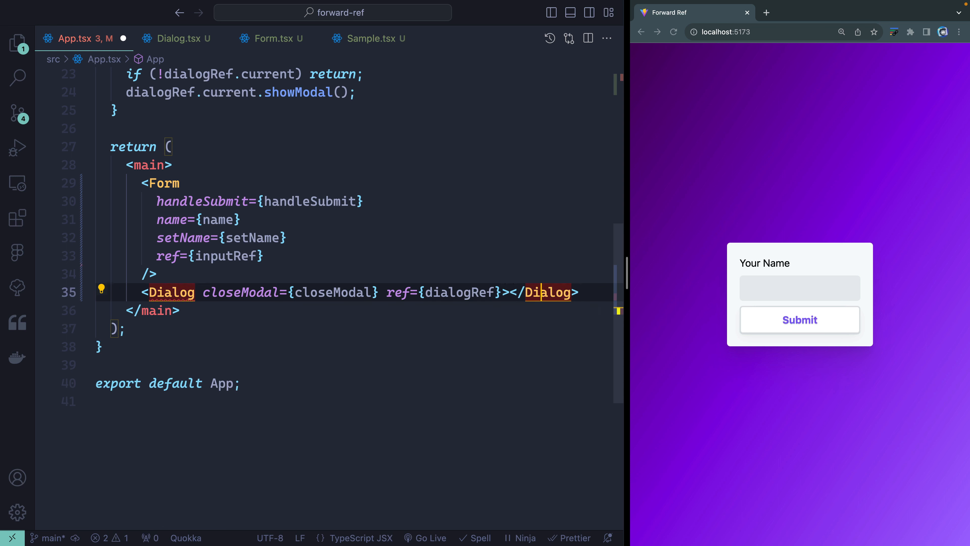
- Pass <p>Your name is {name}</p> as Dialog's children and confirm the dialog shows the name in Chrome
{"action": "key", "text": "Enter"}
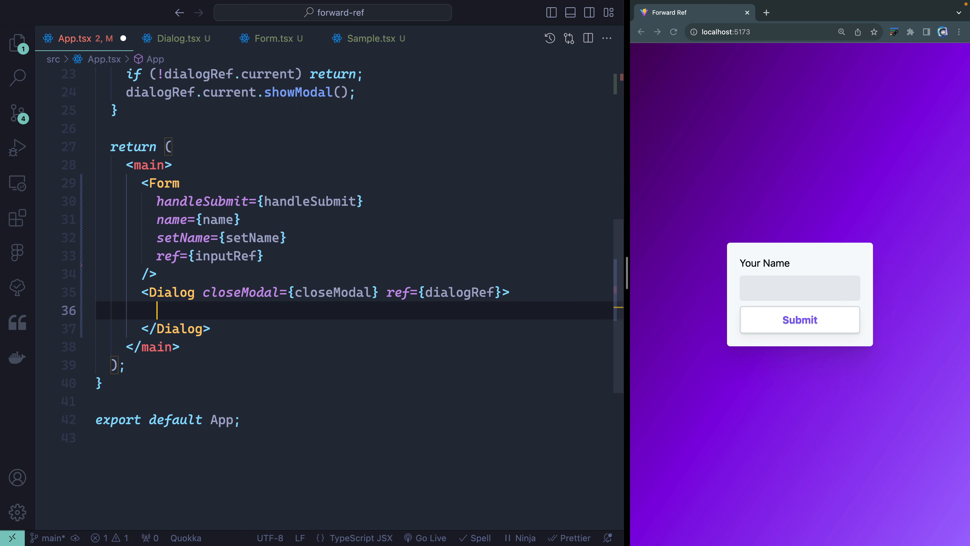
{"action": "type", "text": "<p>Your name is {name}</p>"}
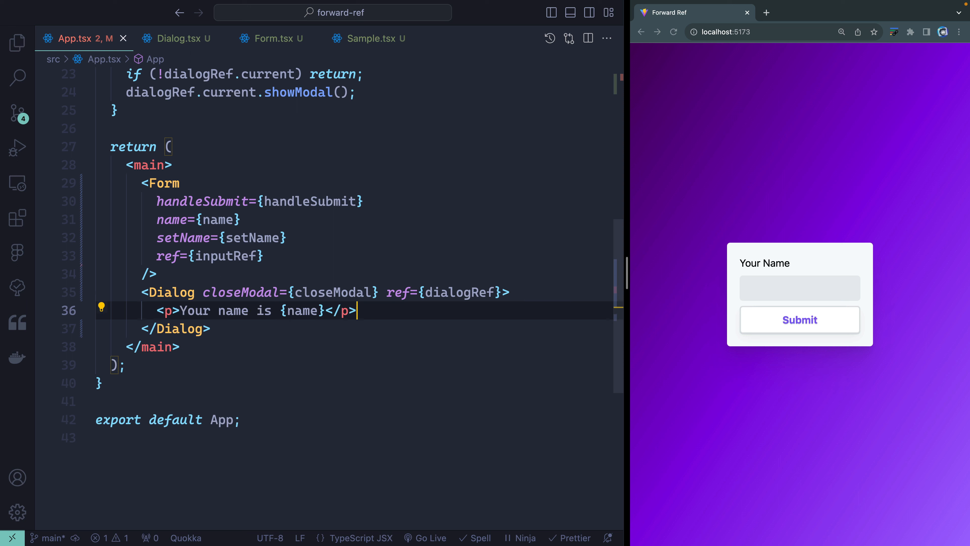
{"action": "mouse_move", "coordinate": [303, 310]}
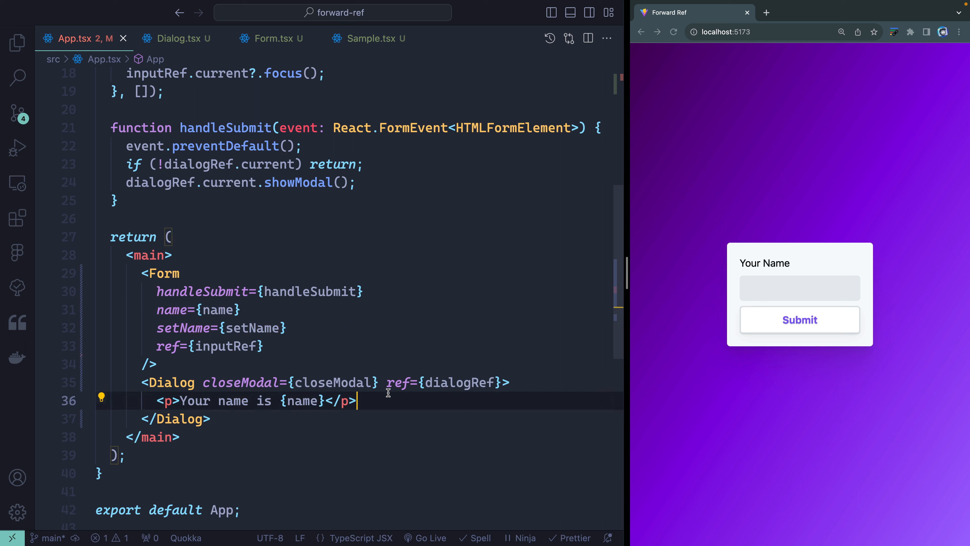
{"action": "type", "text": "C"}
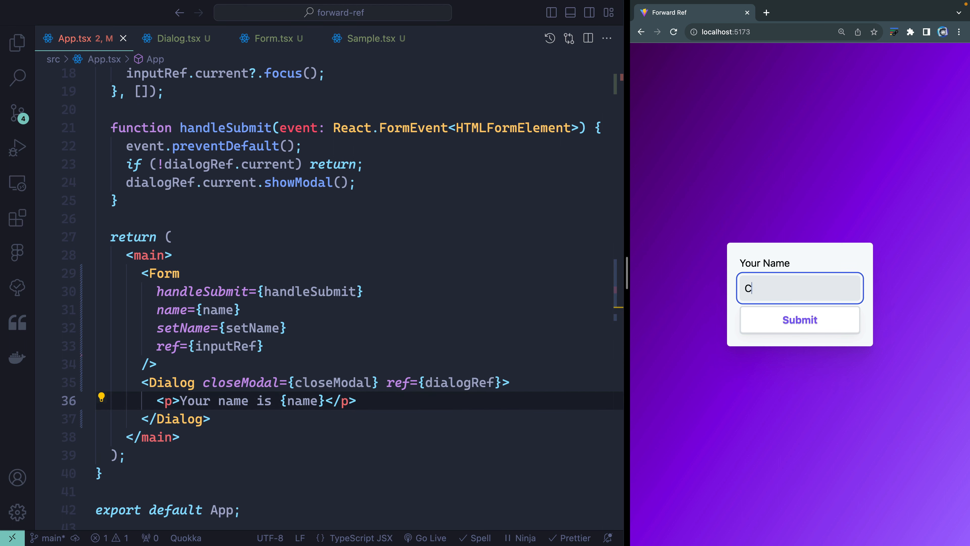
{"action": "left_click", "coordinate": [798, 320]}
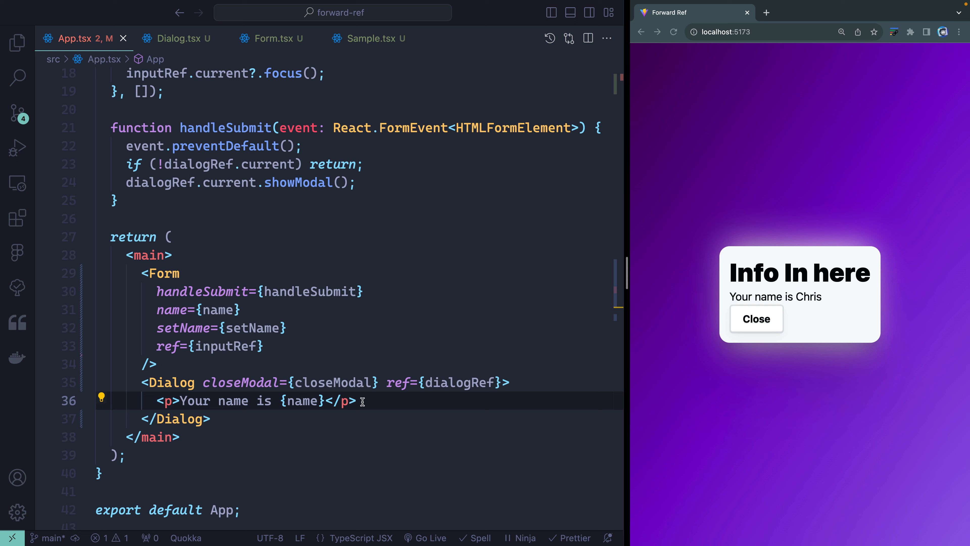
- Review the children paragraph in App and move on to the Sample component
{"action": "triple_click", "coordinate": [256, 400]}
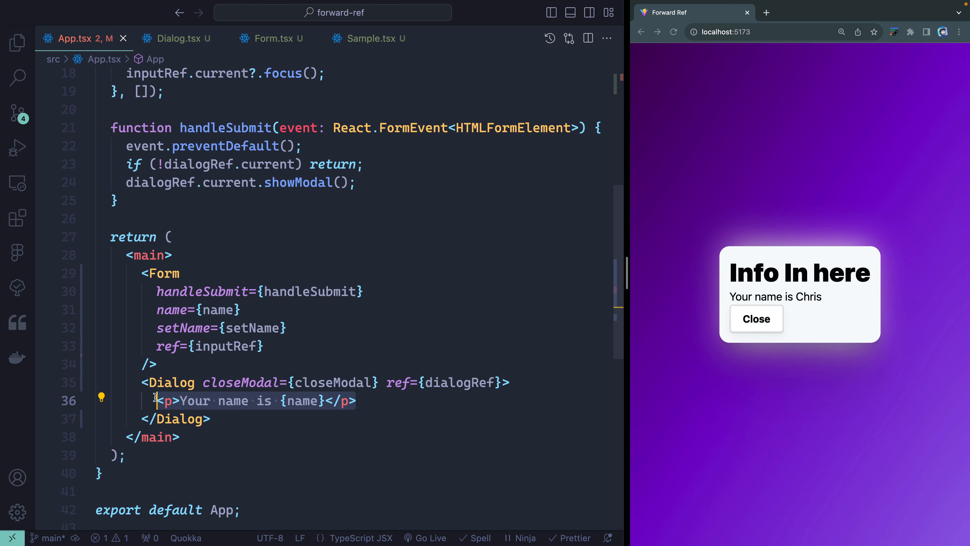
{"action": "left_click", "coordinate": [367, 38]}
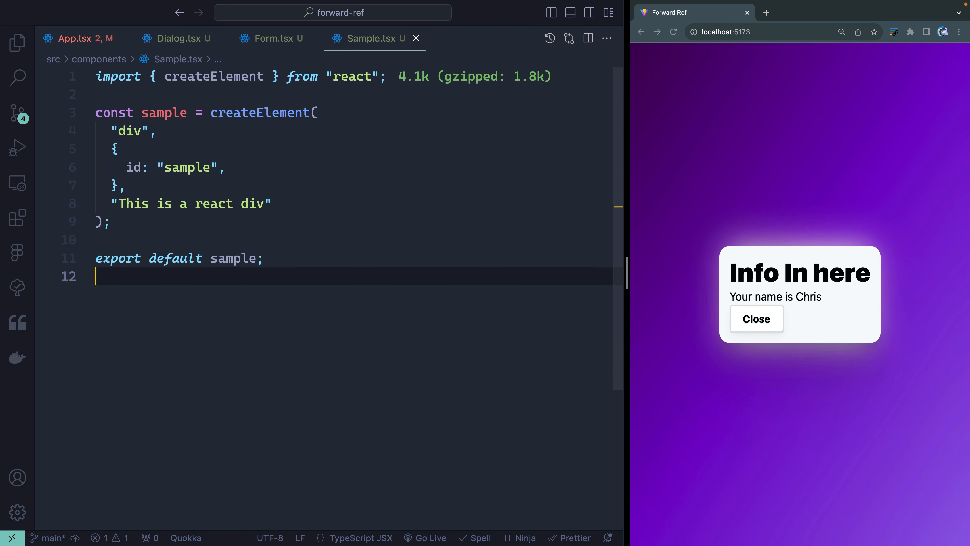